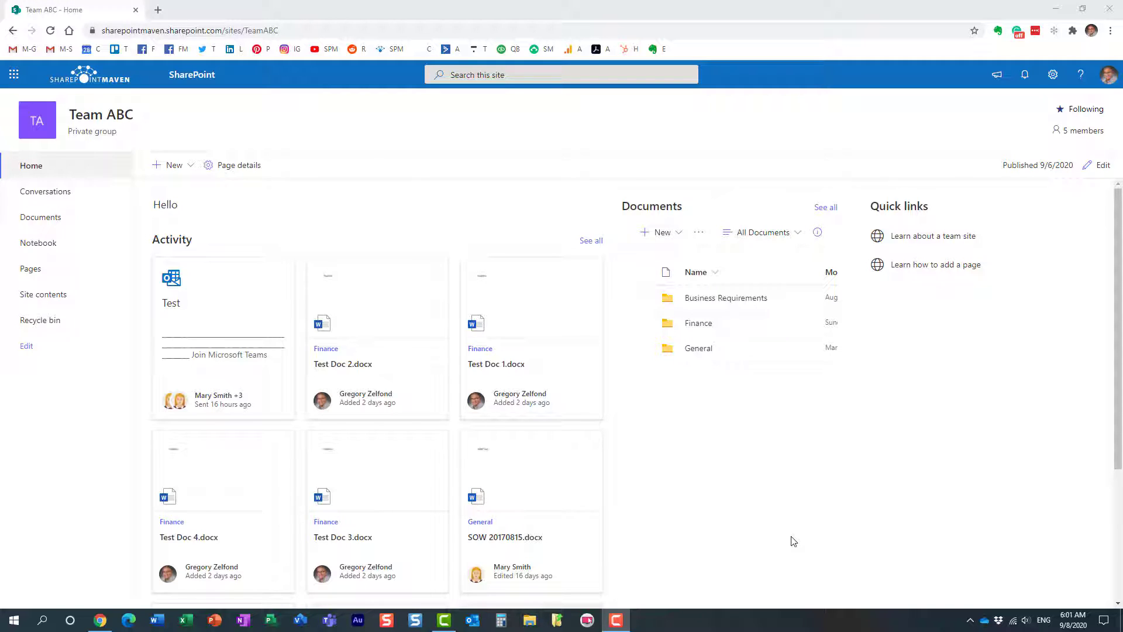
pyautogui.moveTo(809, 522)
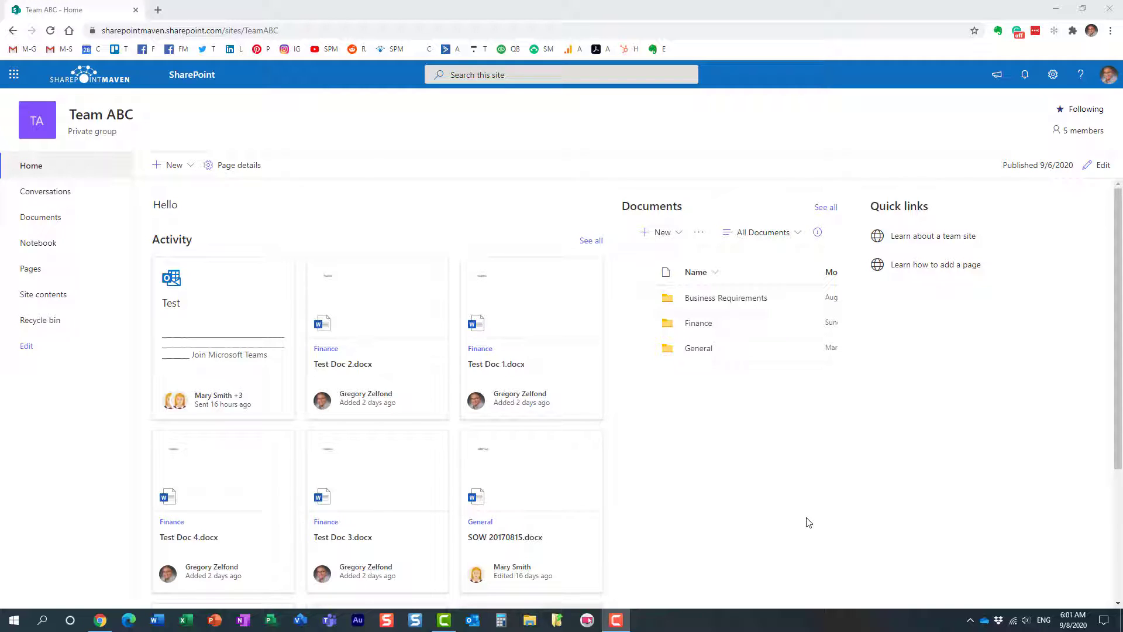
pyautogui.moveTo(785, 494)
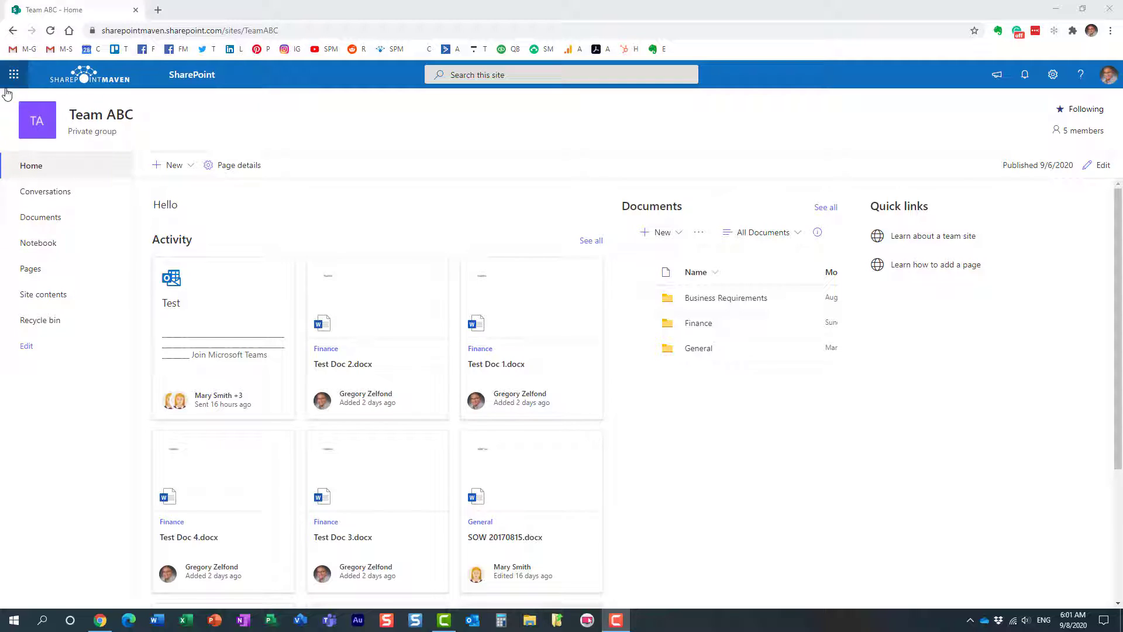
# Step: View the Documents library's folders, then return to the Team ABC home page
pyautogui.click(12, 74)
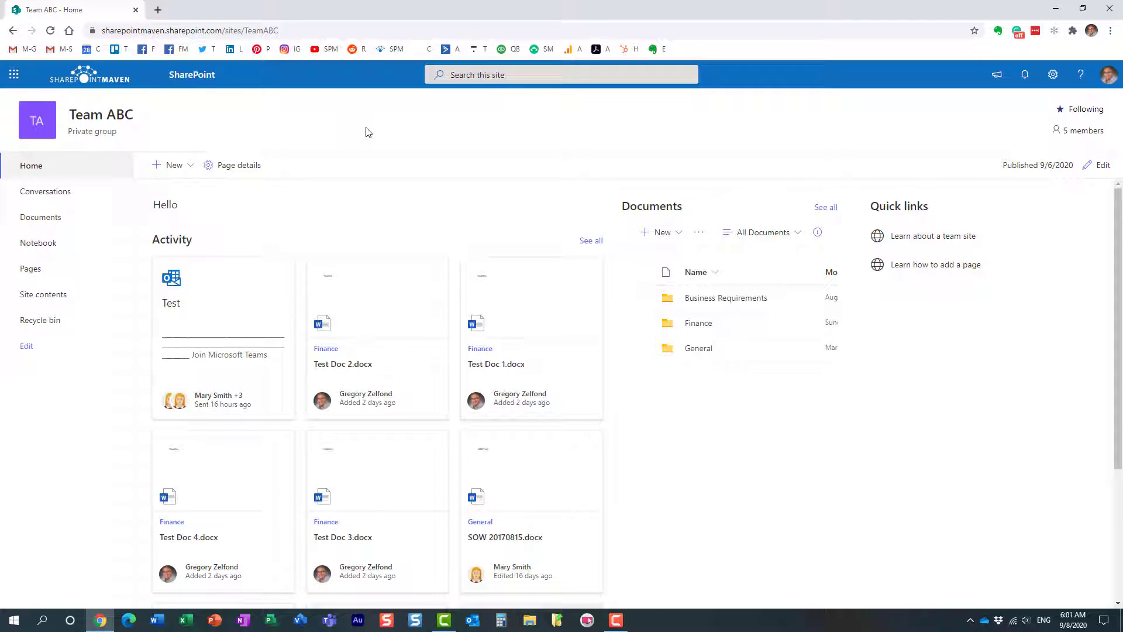
pyautogui.moveTo(511, 204)
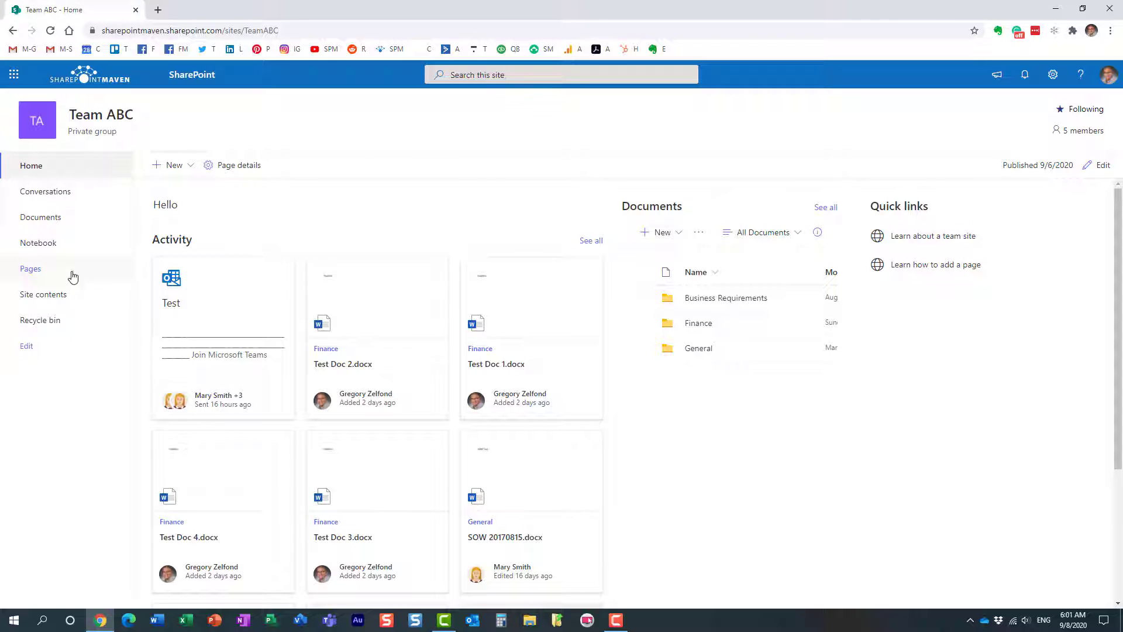
pyautogui.moveTo(112, 142)
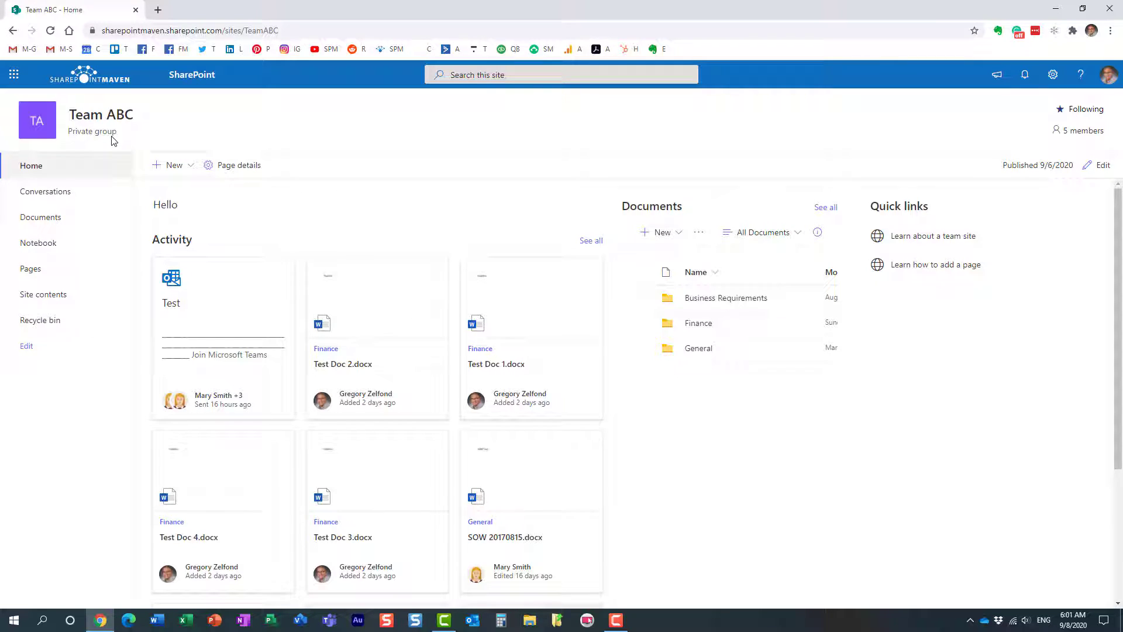
pyautogui.moveTo(105, 140)
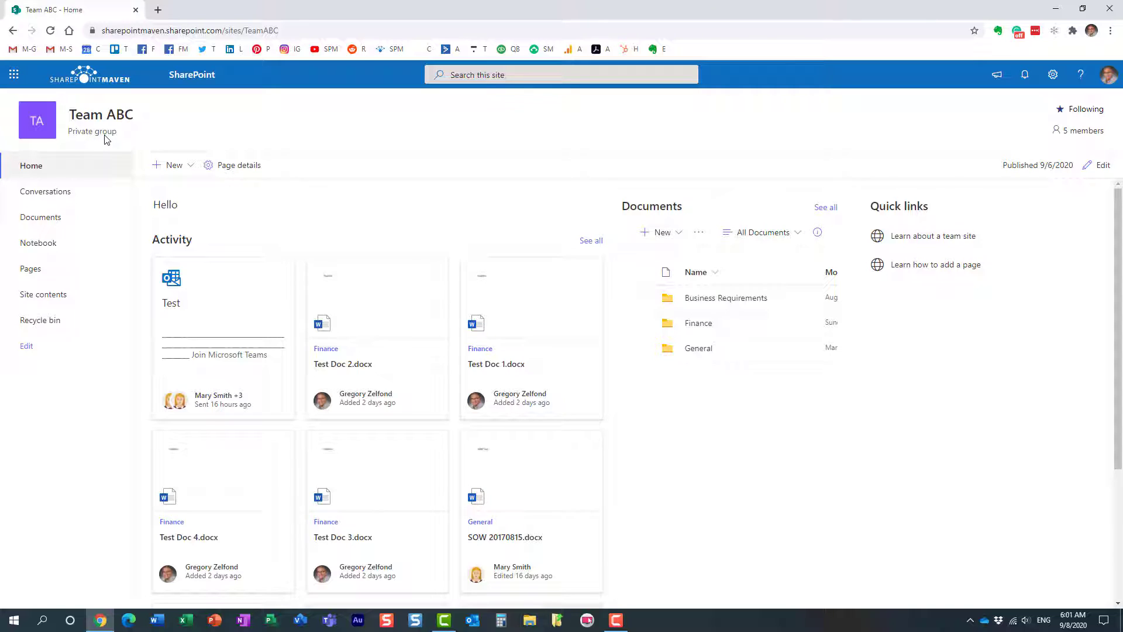
pyautogui.moveTo(103, 140)
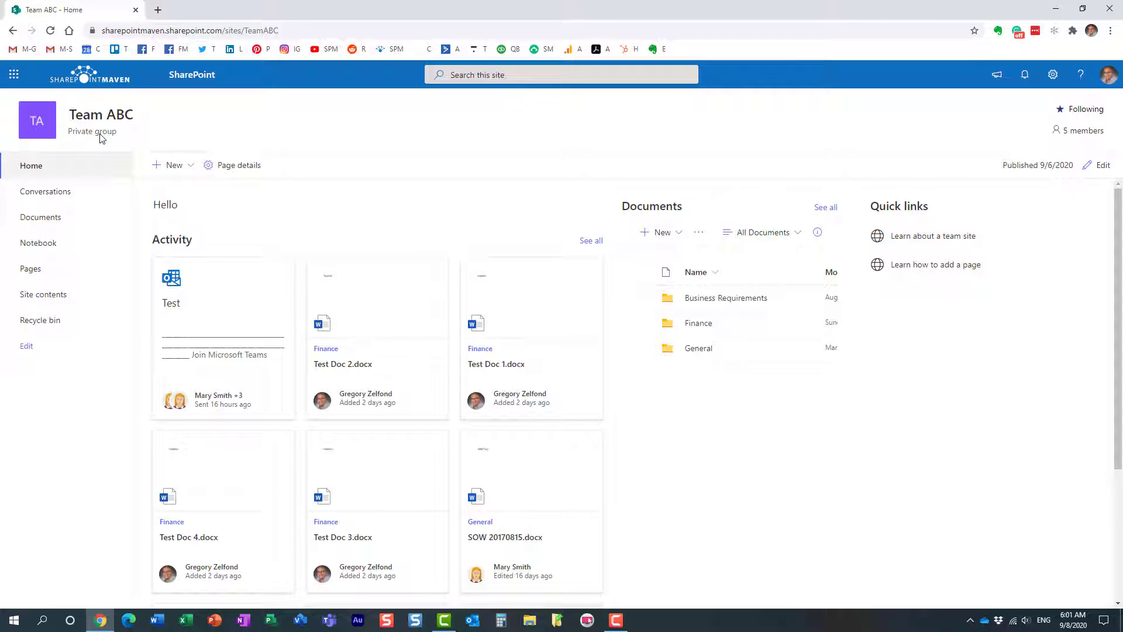
pyautogui.moveTo(714, 196)
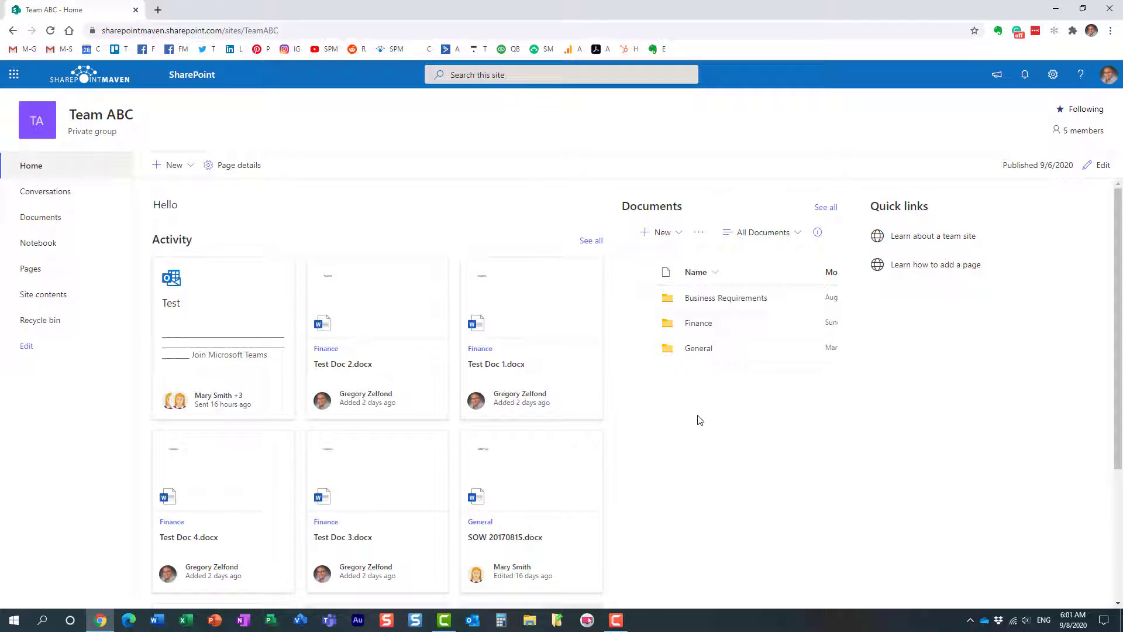
pyautogui.moveTo(679, 405)
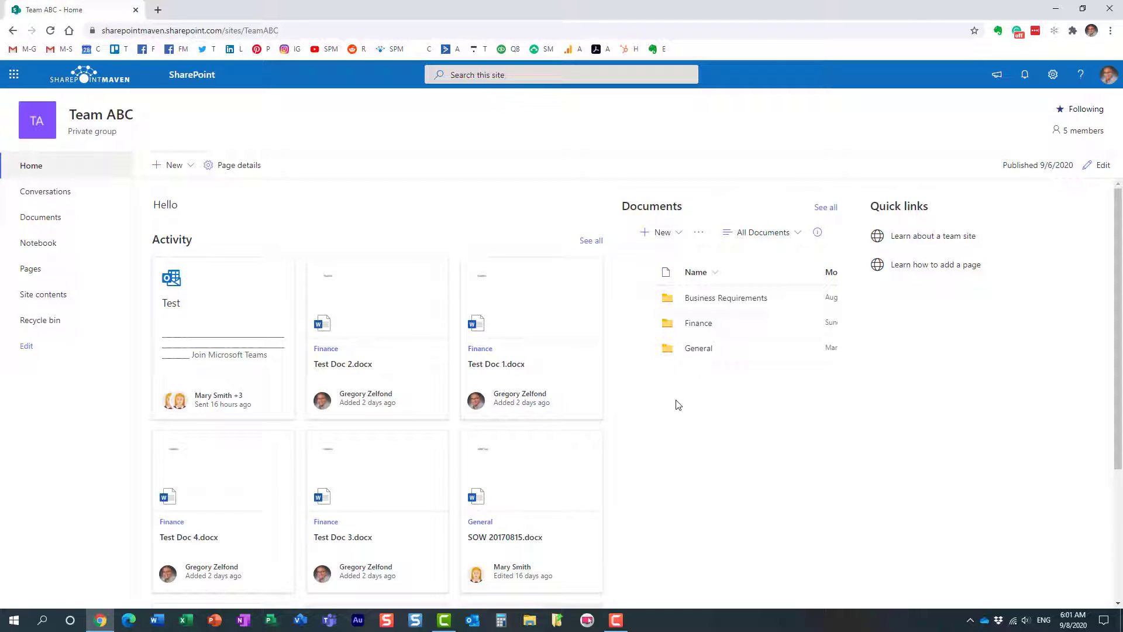
pyautogui.moveTo(686, 420)
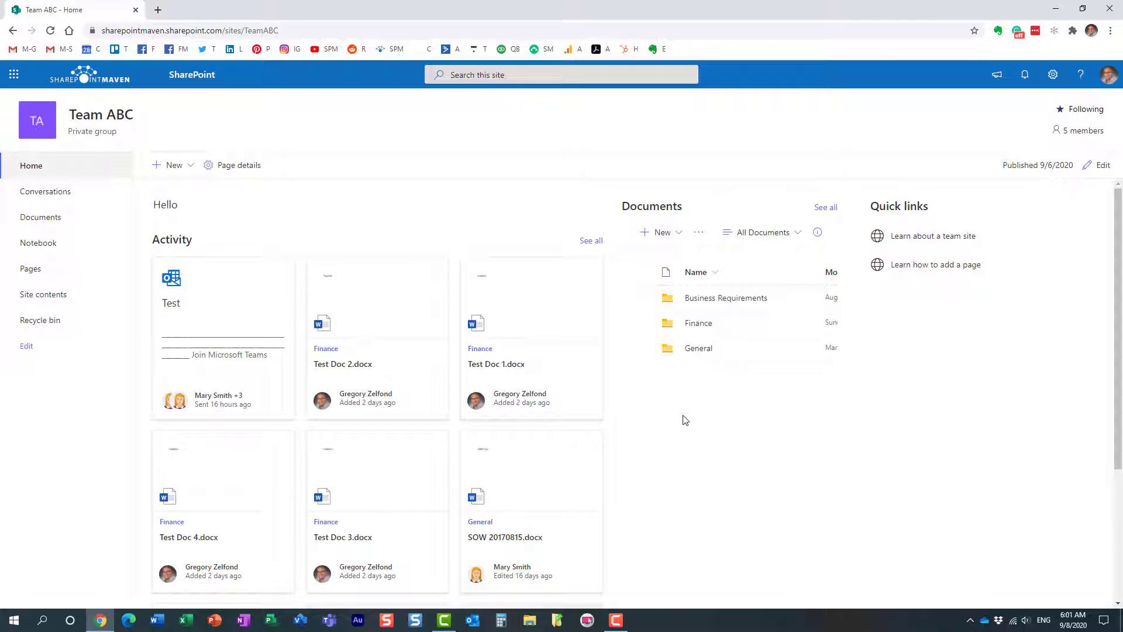
pyautogui.moveTo(662, 231)
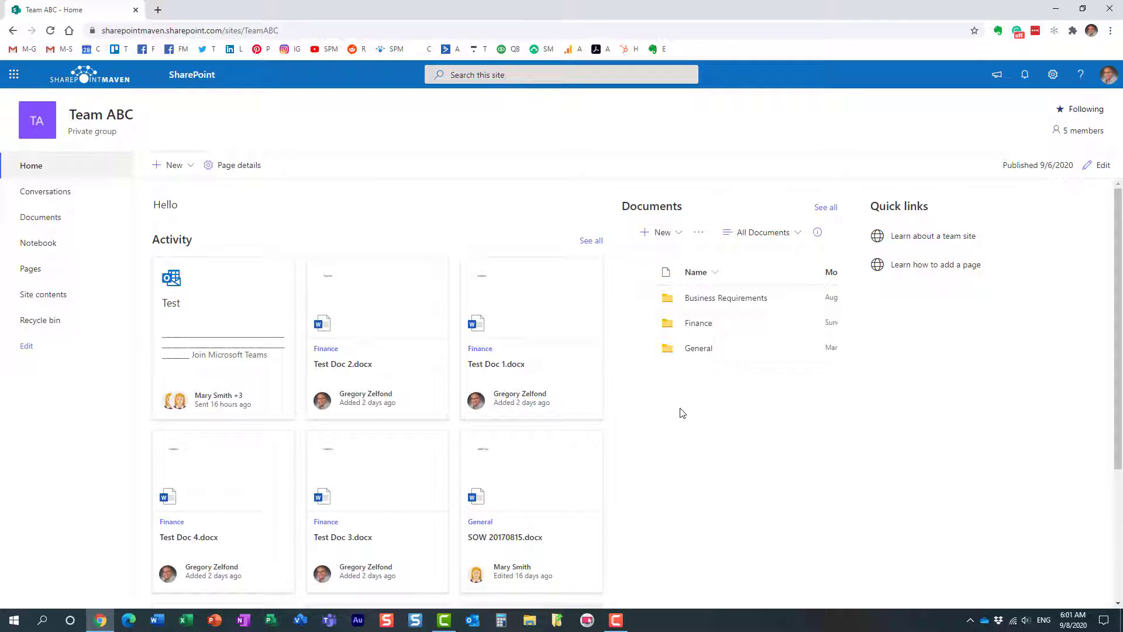
pyautogui.moveTo(463, 318)
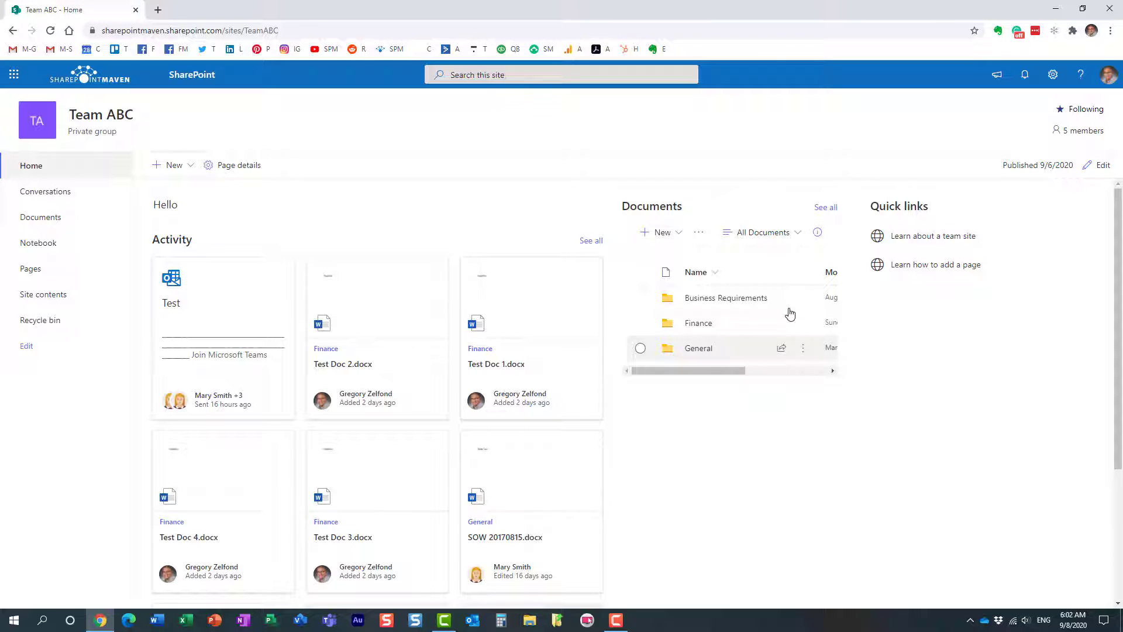
pyautogui.moveTo(657, 258)
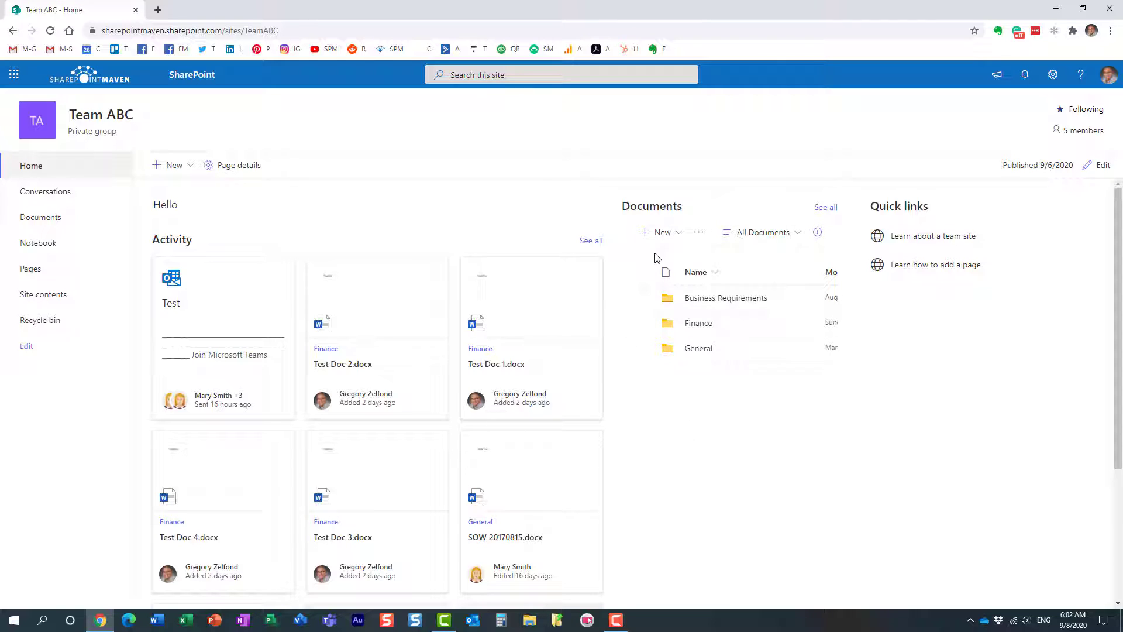
pyautogui.moveTo(654, 244)
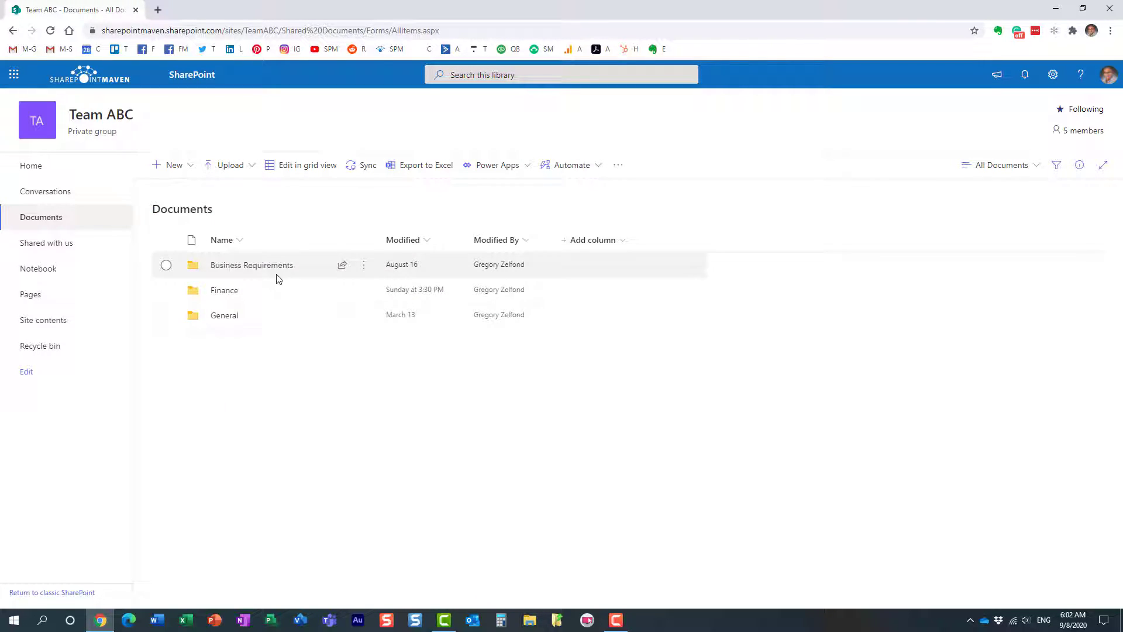
pyautogui.moveTo(267, 290)
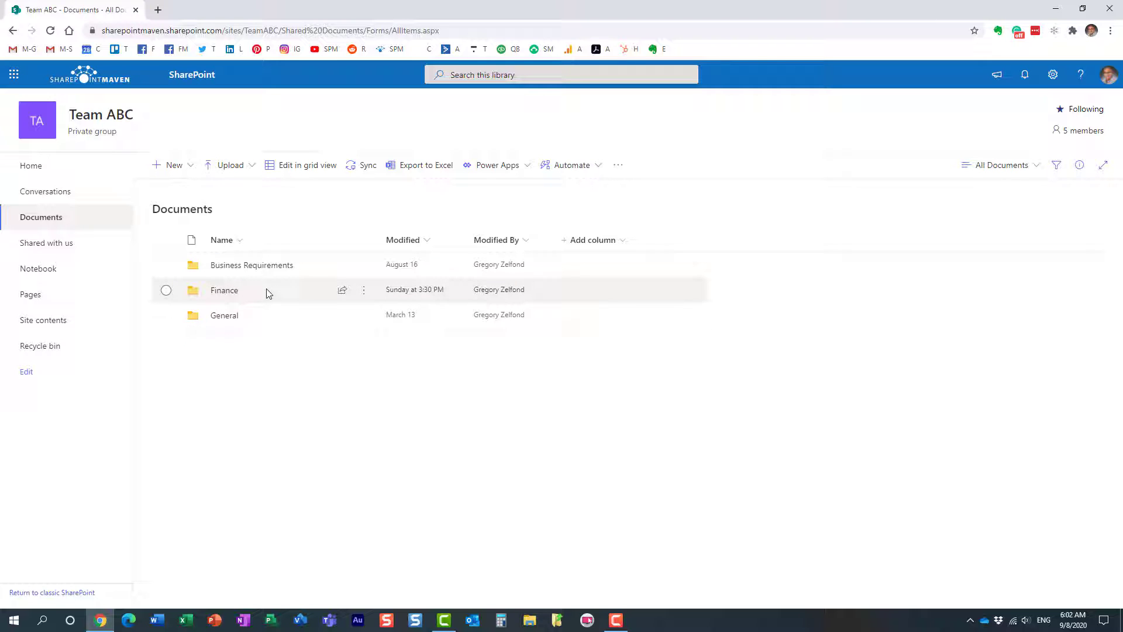
pyautogui.moveTo(235, 320)
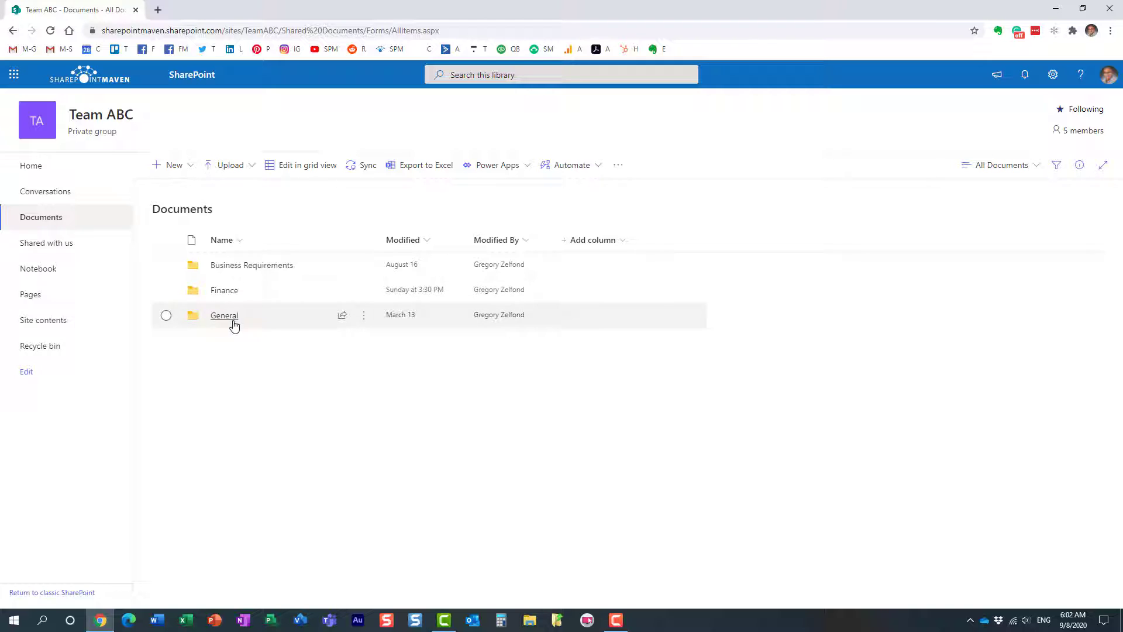
pyautogui.moveTo(248, 329)
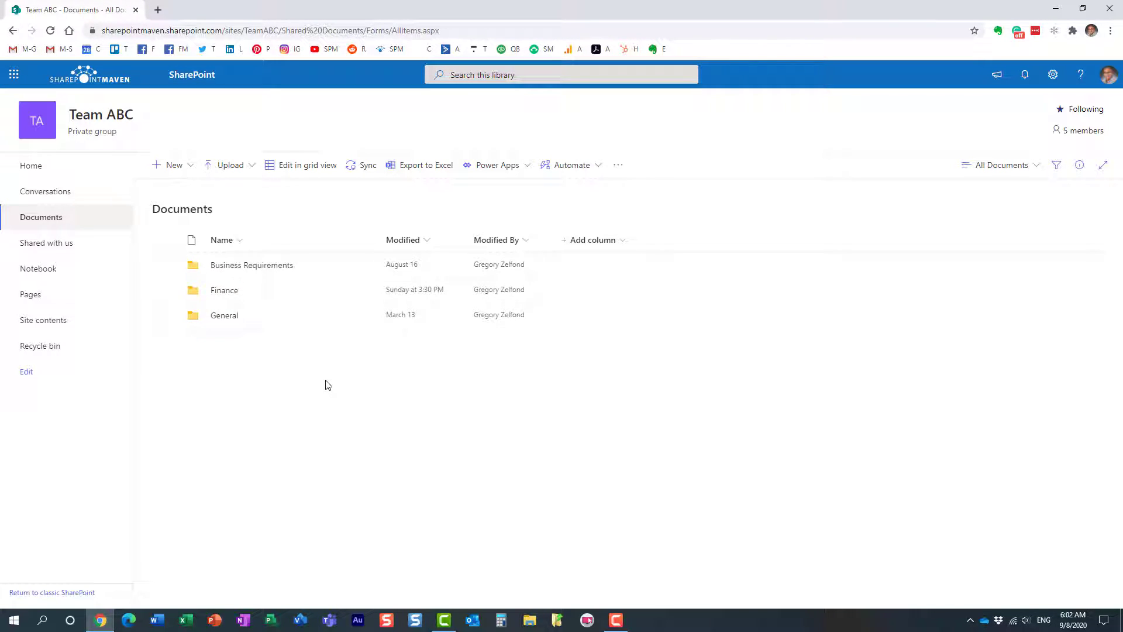
pyautogui.moveTo(329, 387)
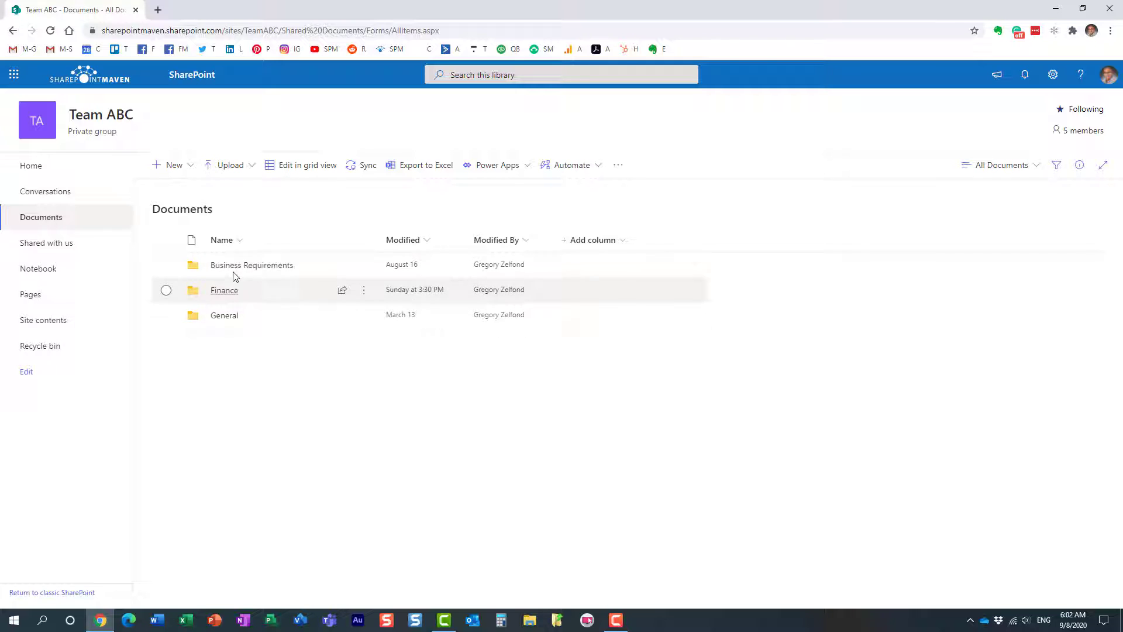
pyautogui.moveTo(220, 336)
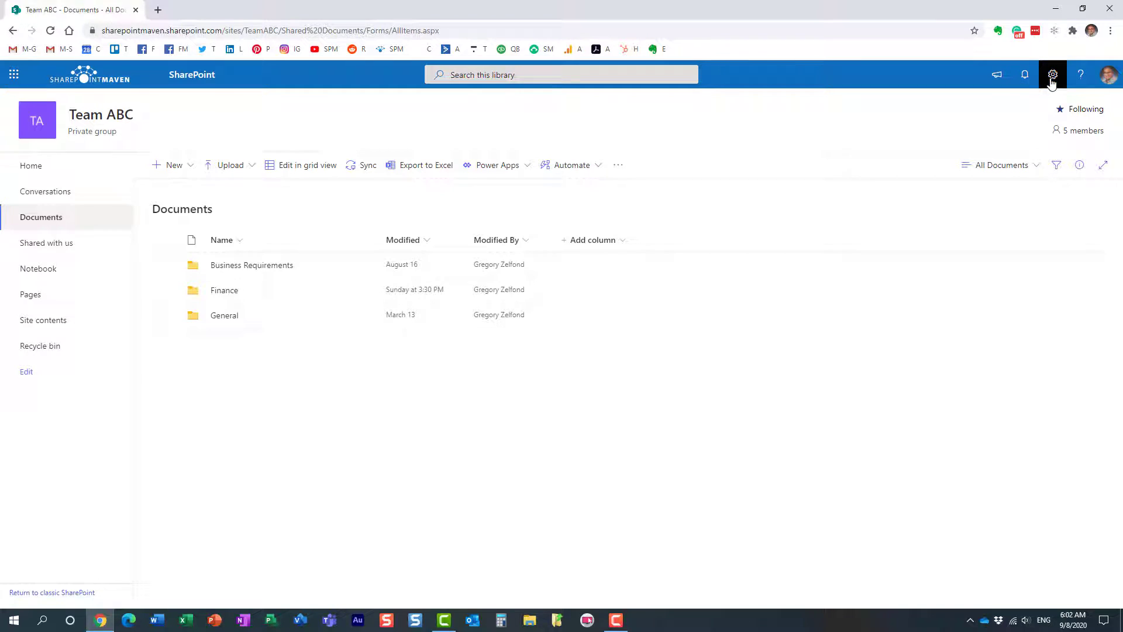
pyautogui.click(31, 165)
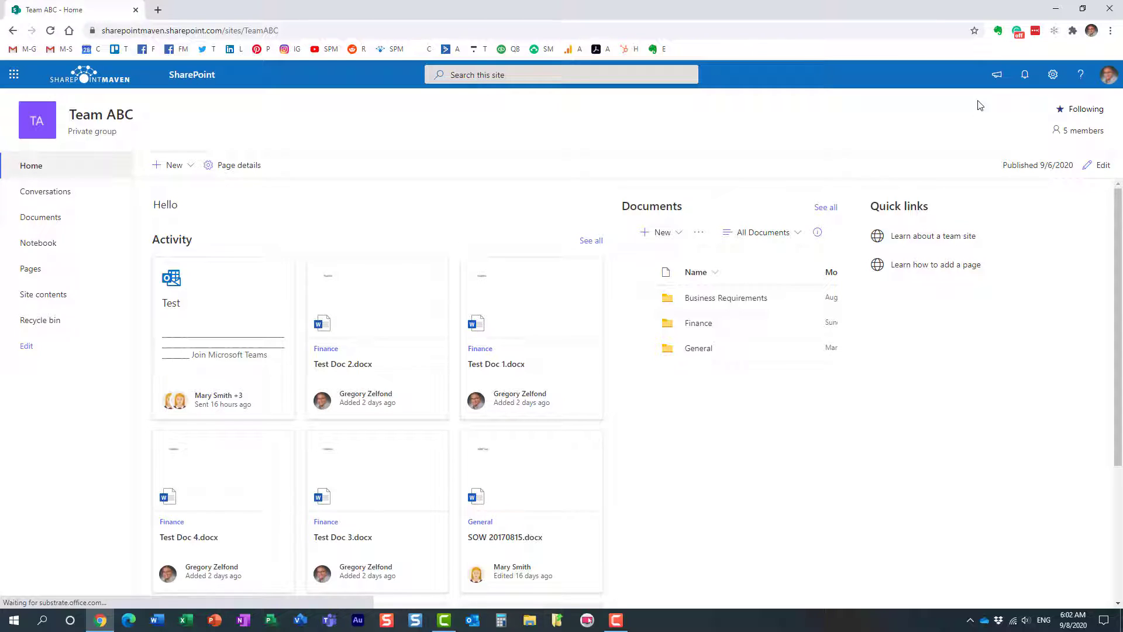
# Step: Go to Site contents from the Settings gear on the Team ABC site
pyautogui.click(1052, 75)
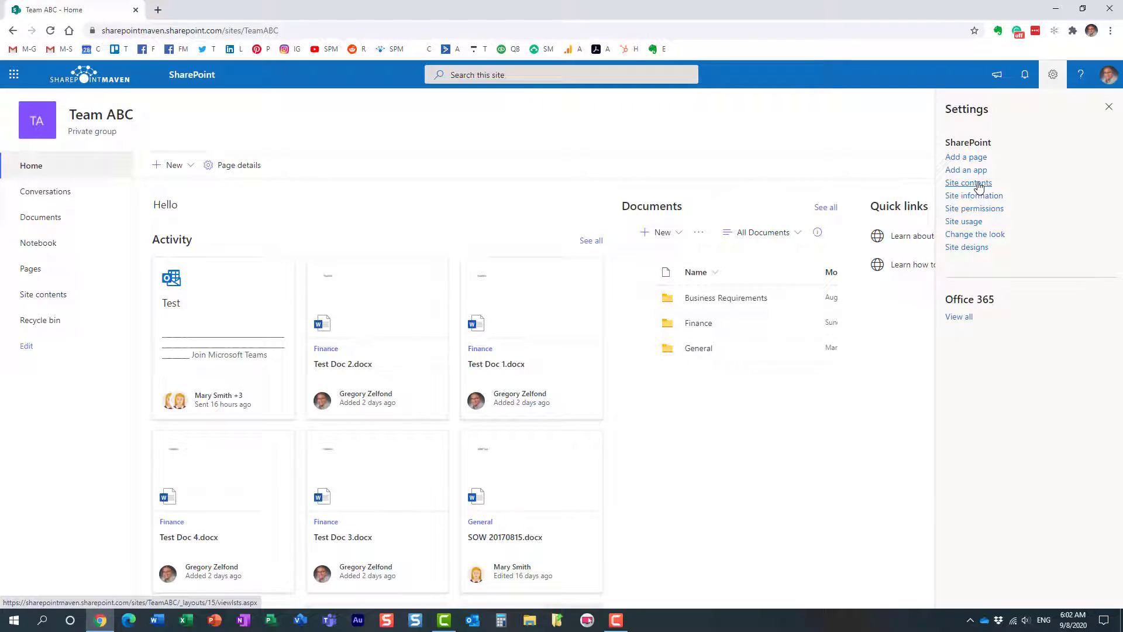
pyautogui.click(969, 183)
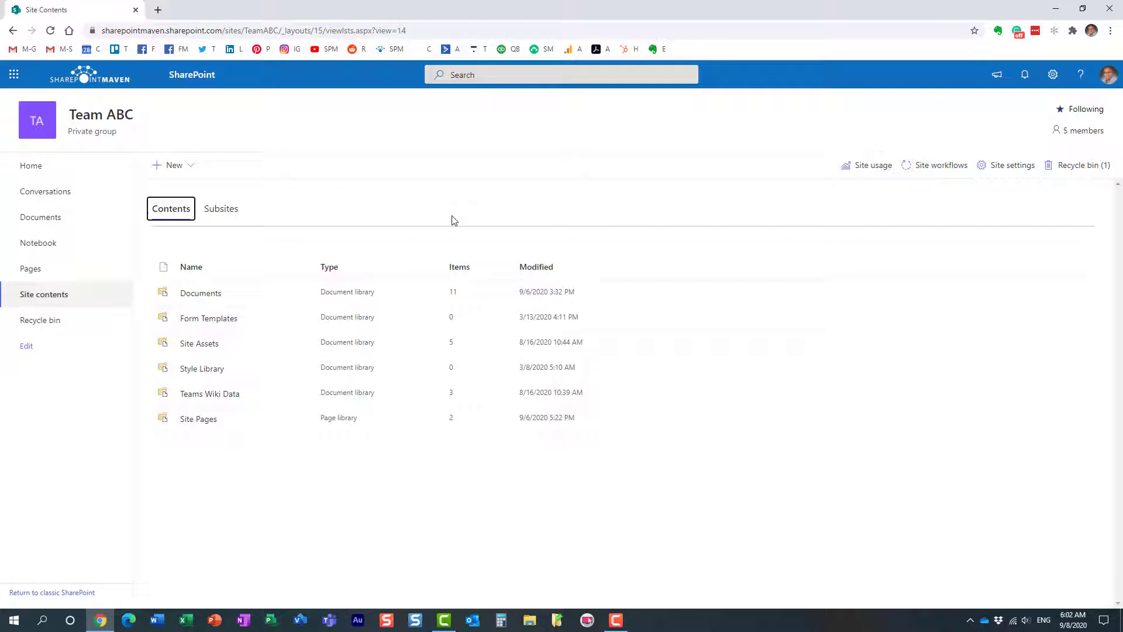
pyautogui.moveTo(257, 301)
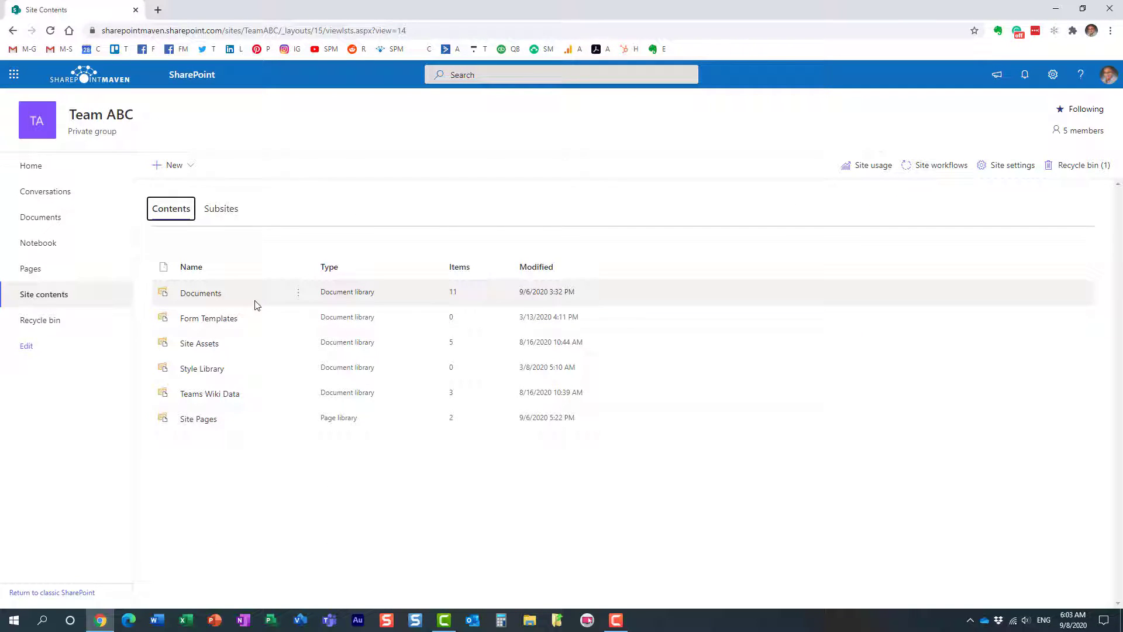
pyautogui.moveTo(200, 293)
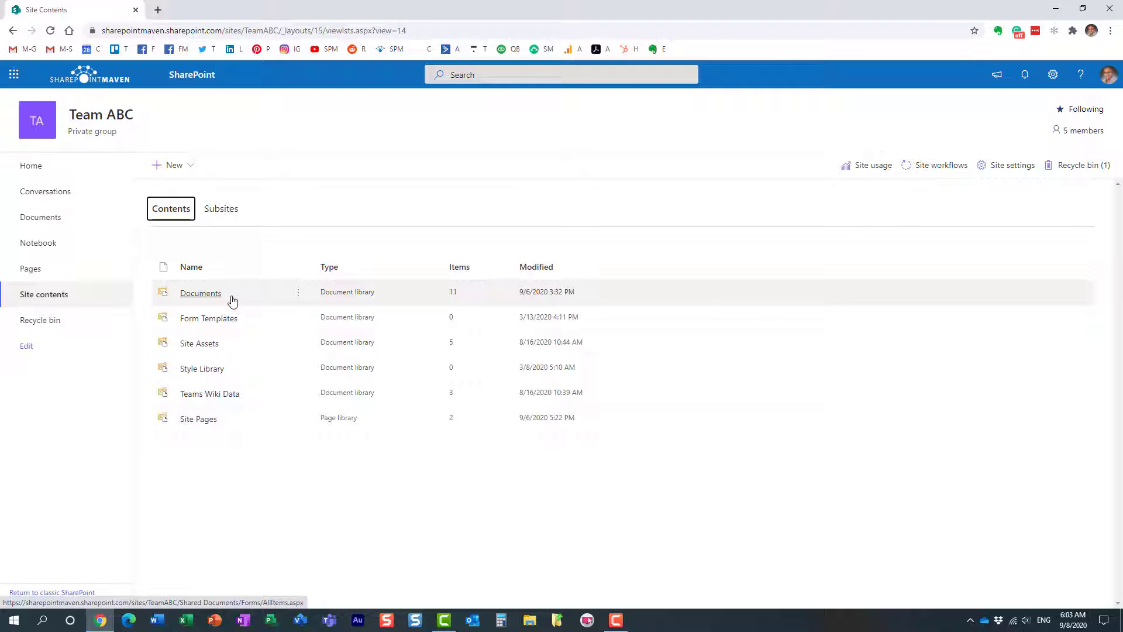
pyautogui.moveTo(371, 296)
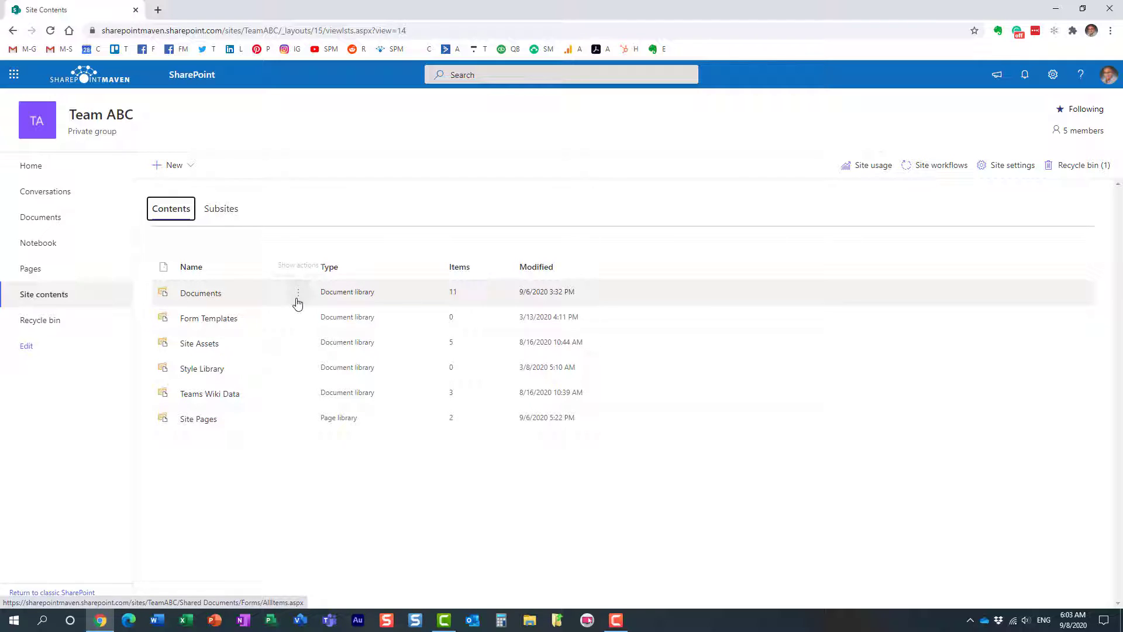
# Step: Show the + New menu's creation options: List, Page, Document library, App, Subsite
pyautogui.click(299, 292)
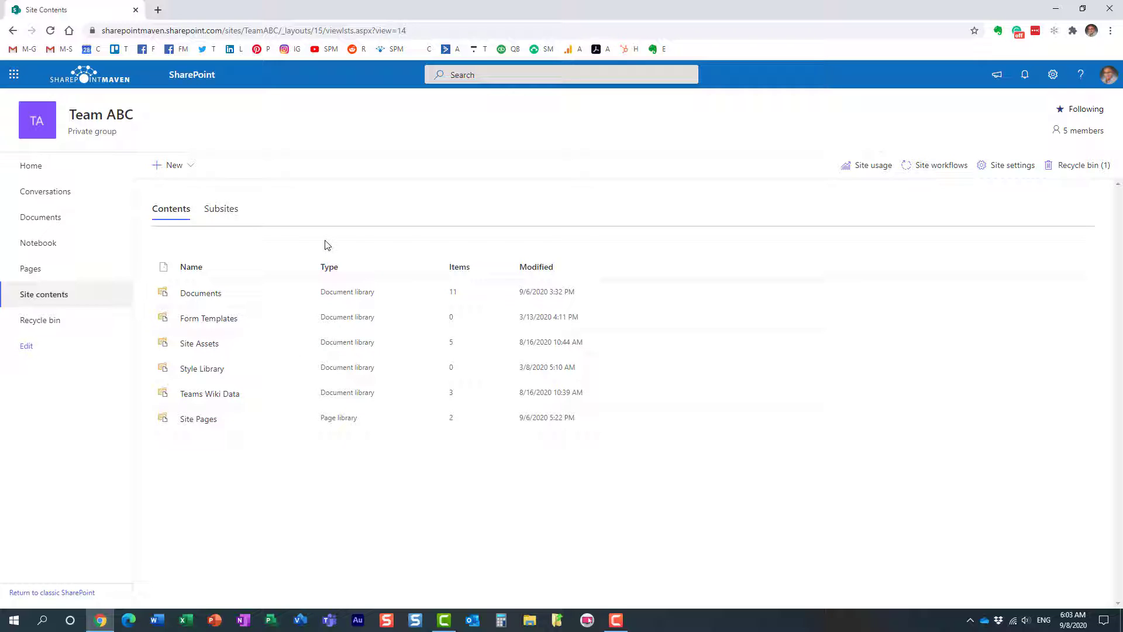
pyautogui.moveTo(327, 238)
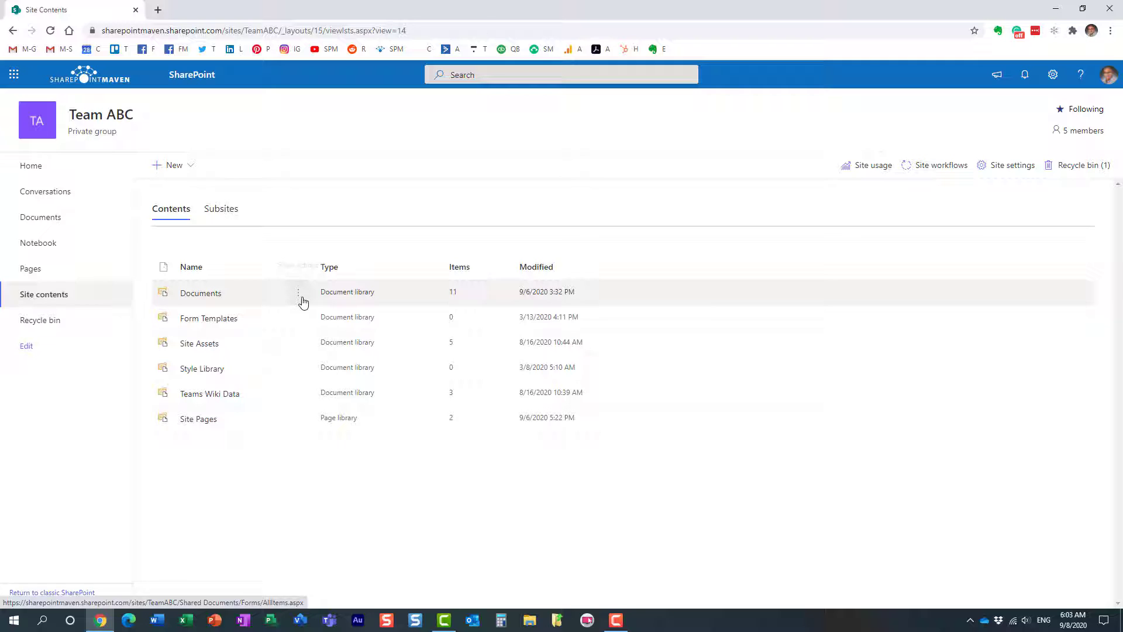
pyautogui.moveTo(215, 318)
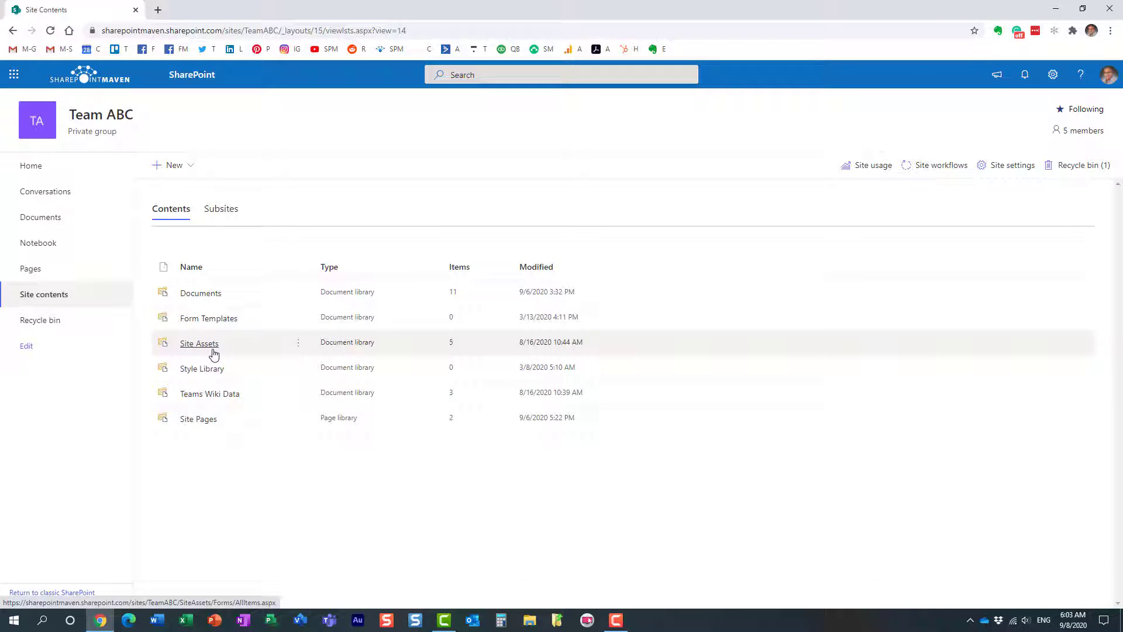
pyautogui.moveTo(280, 352)
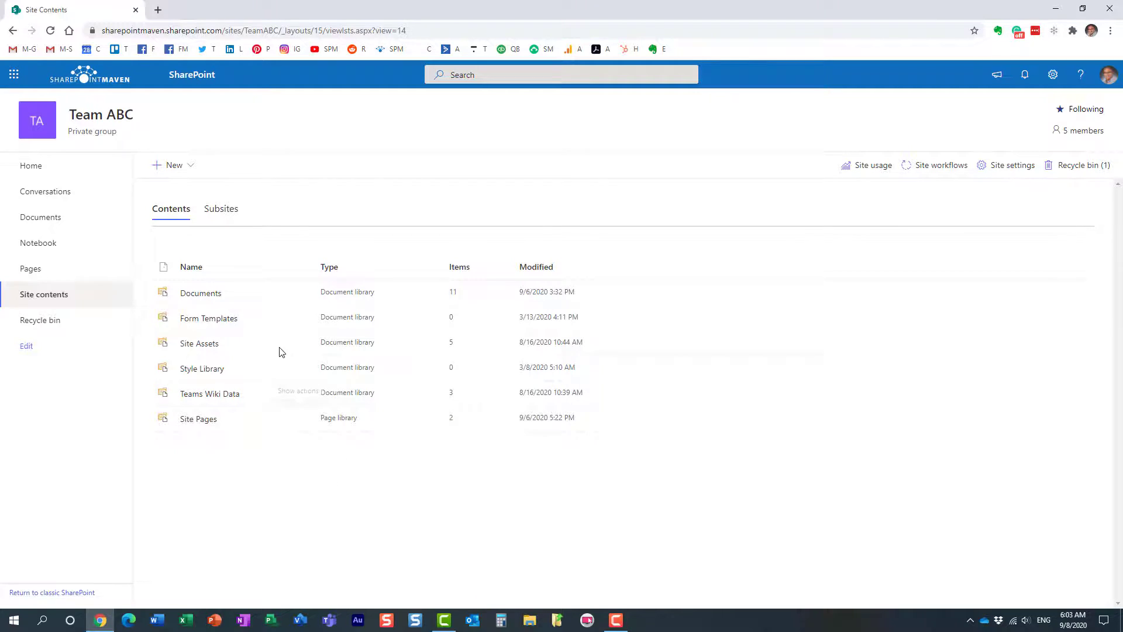
pyautogui.click(173, 165)
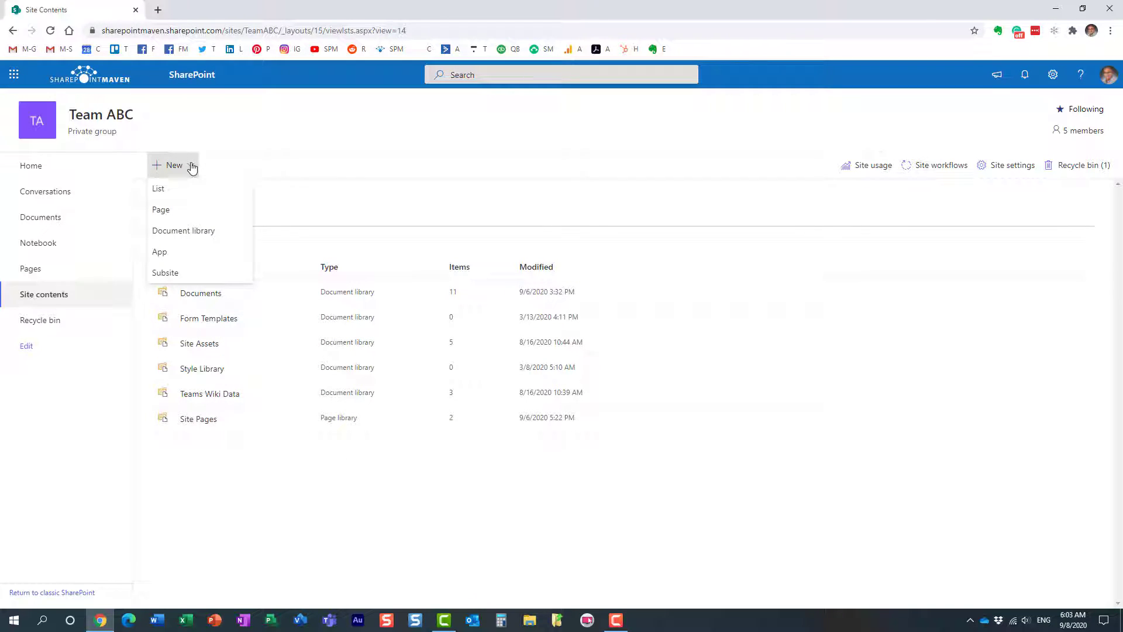
# Step: Create a new document library named 'Invoices'
pyautogui.click(184, 231)
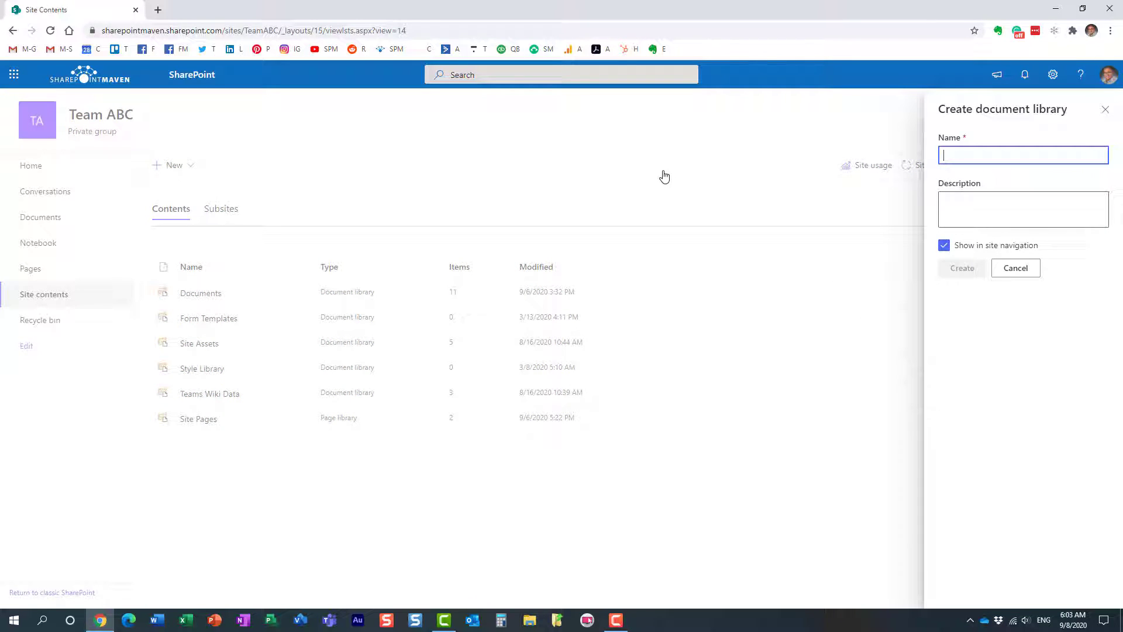
pyautogui.write('Invoices')
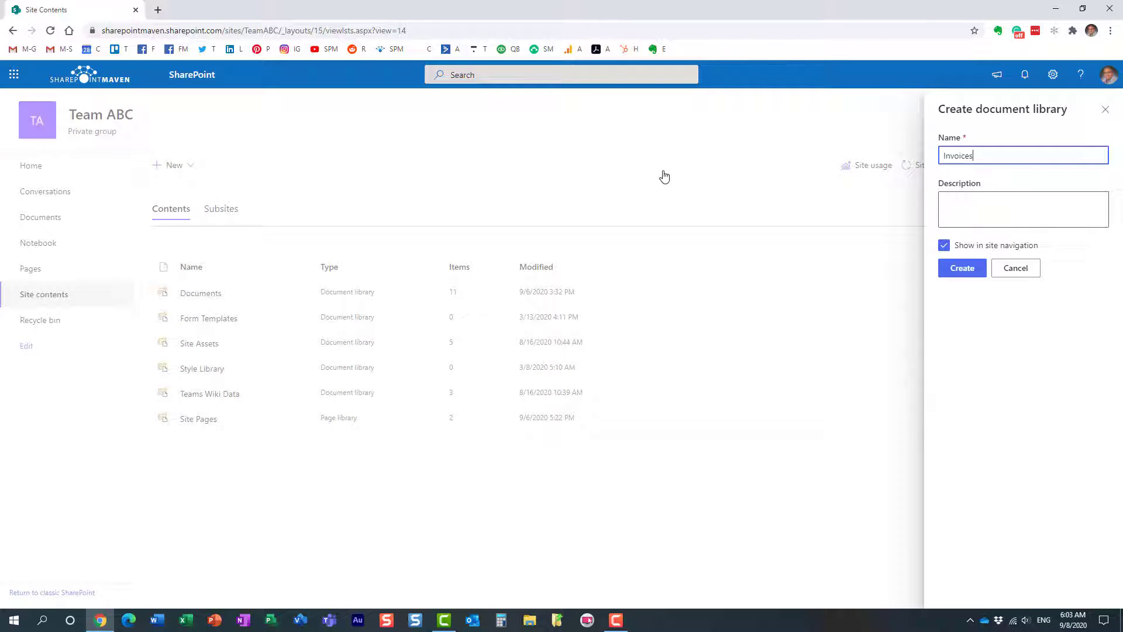
pyautogui.moveTo(1000, 257)
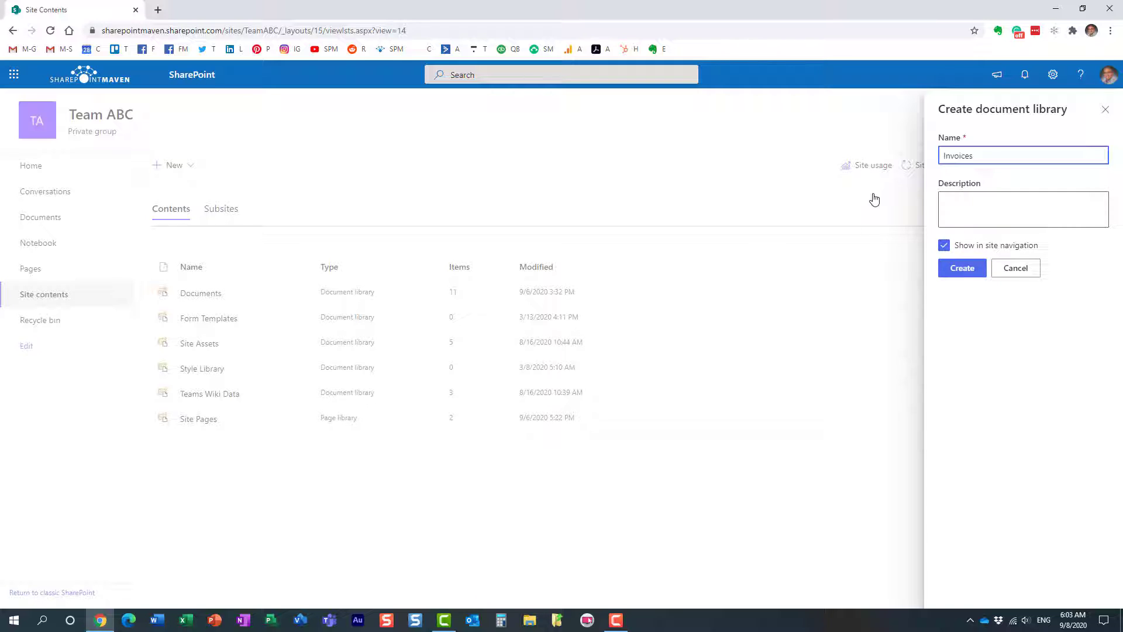
pyautogui.click(962, 268)
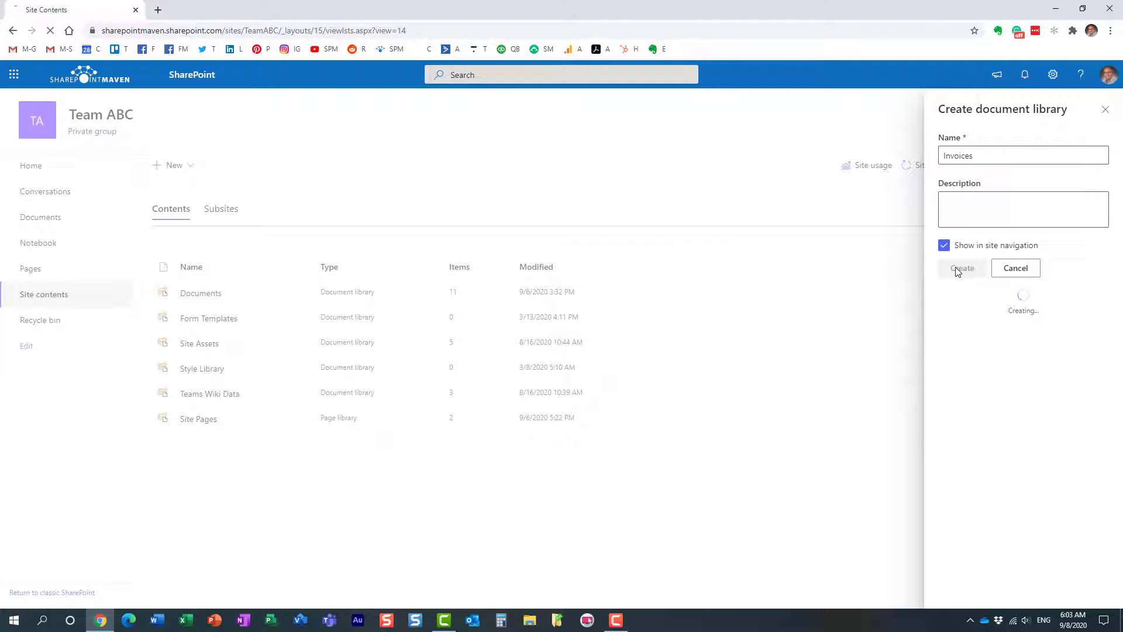
pyautogui.click(962, 268)
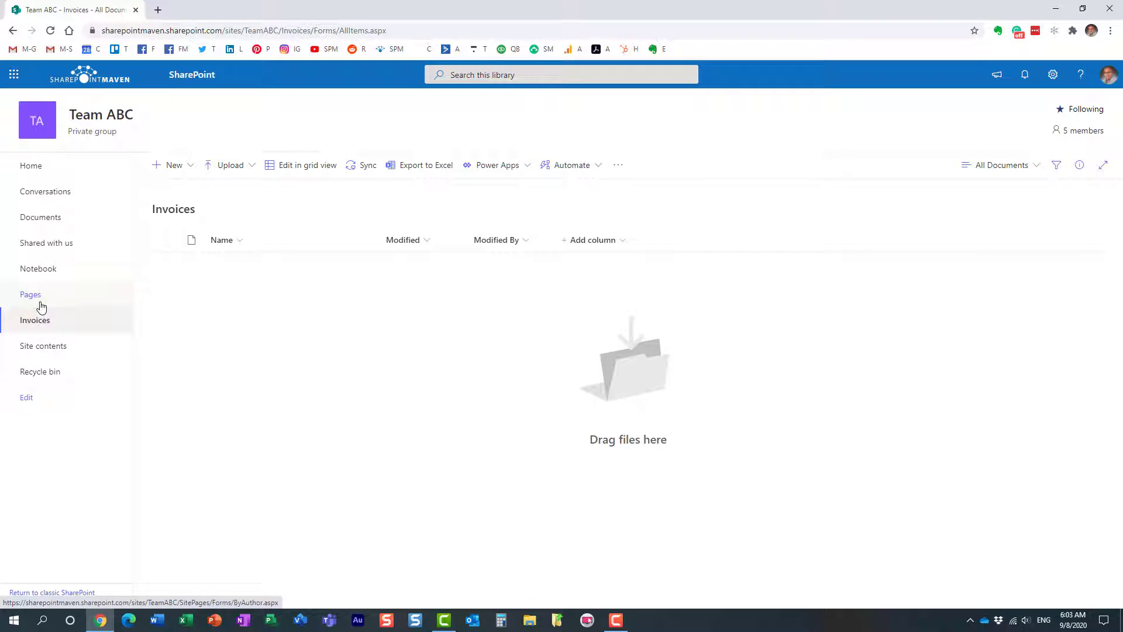
pyautogui.moveTo(34, 321)
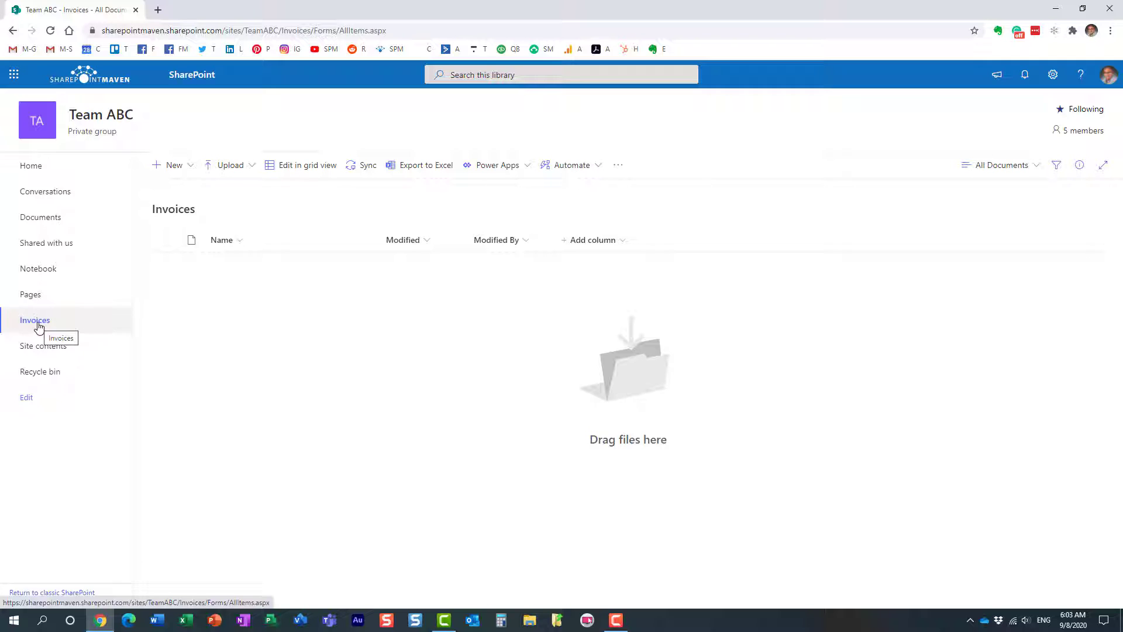
# Step: Return to Site contents to confirm Invoices is listed with 0 items
pyautogui.click(1052, 75)
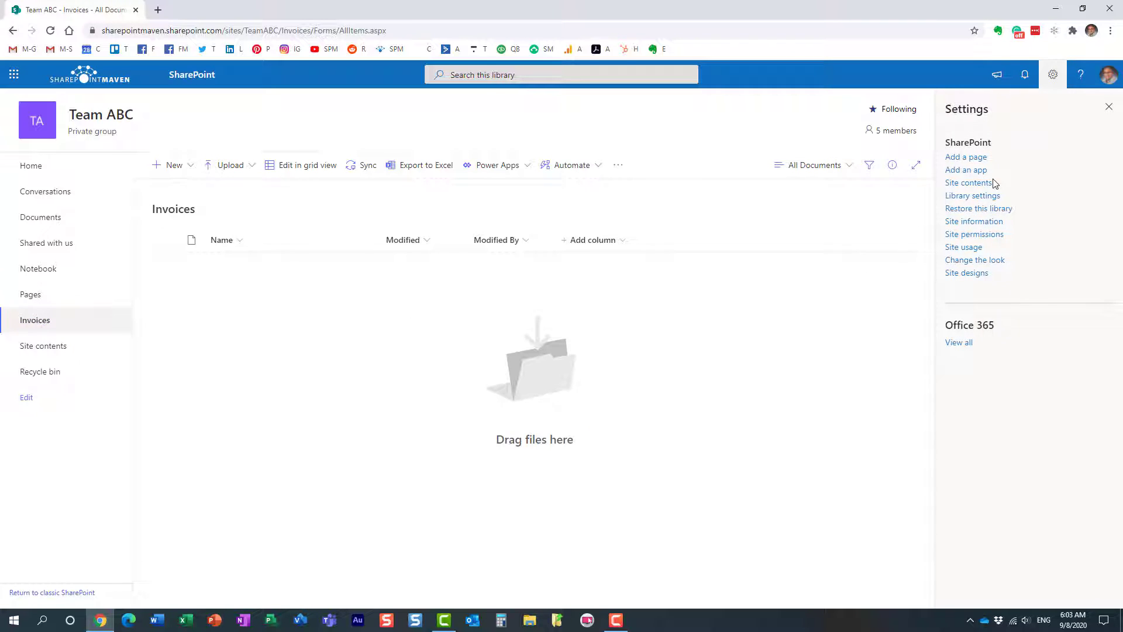
pyautogui.click(969, 183)
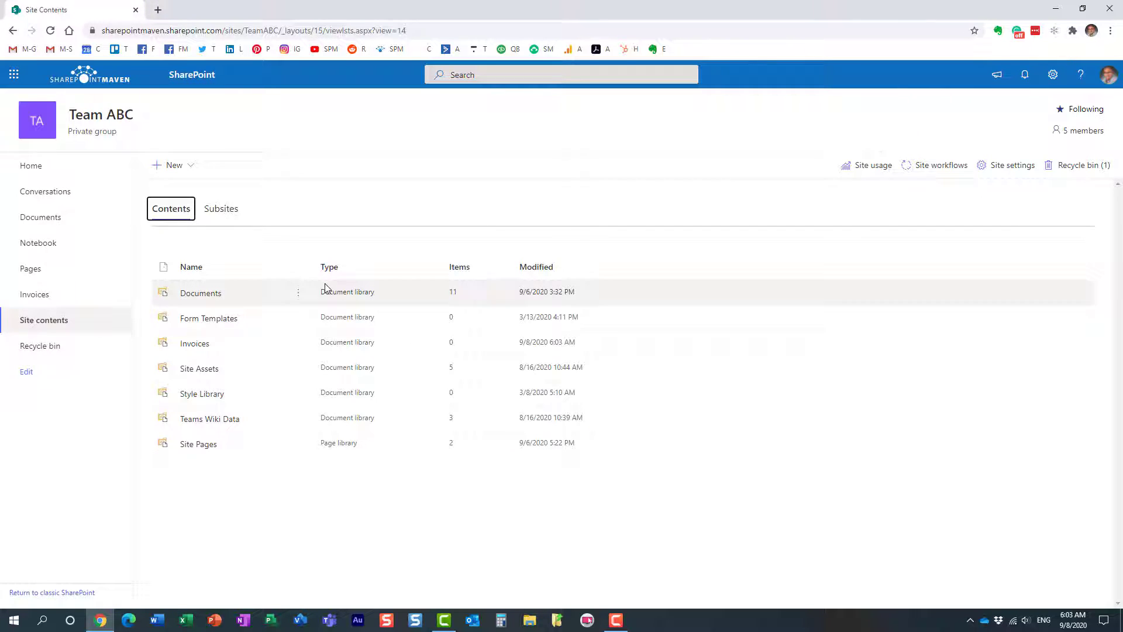
pyautogui.moveTo(194, 343)
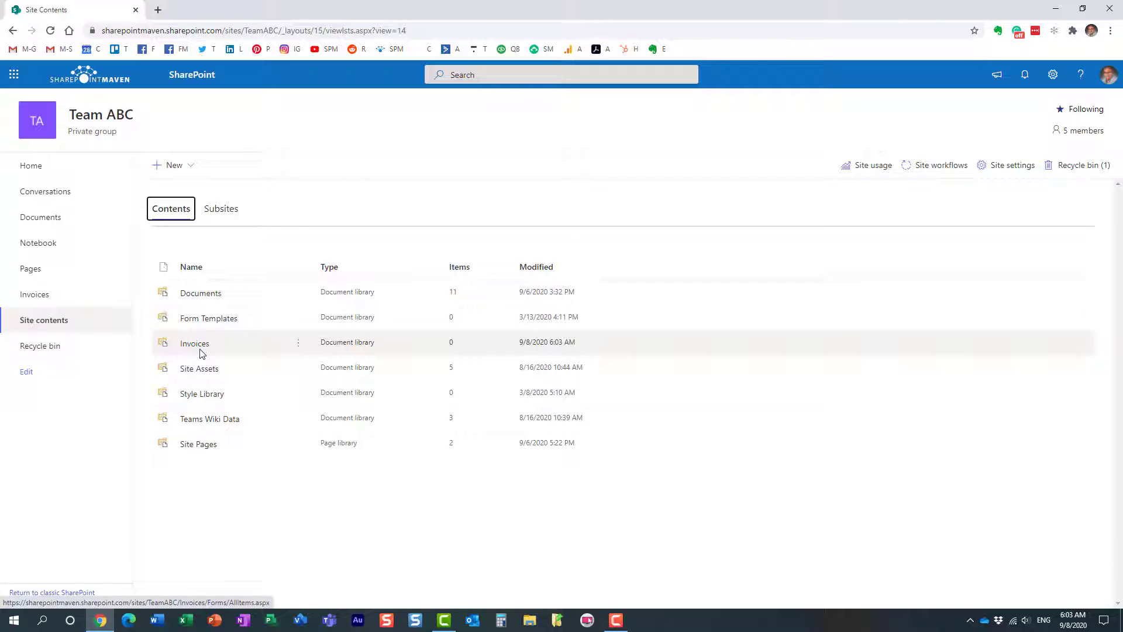
pyautogui.moveTo(238, 318)
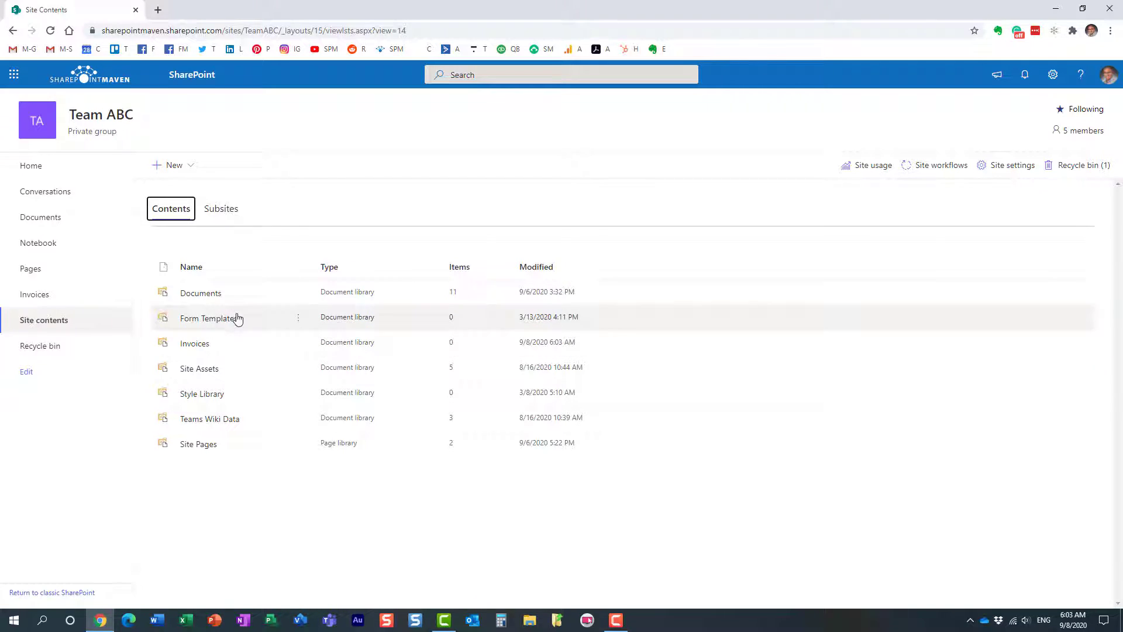
# Step: Open the Invoices library from Site contents in a new browser tab
pyautogui.click(174, 165)
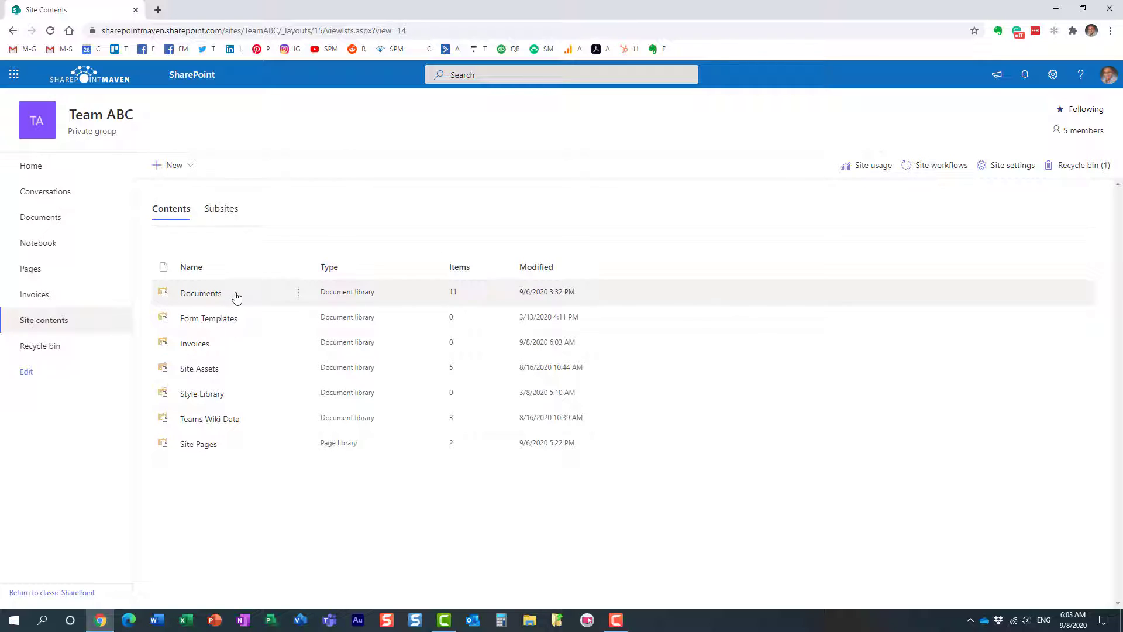
pyautogui.moveTo(237, 353)
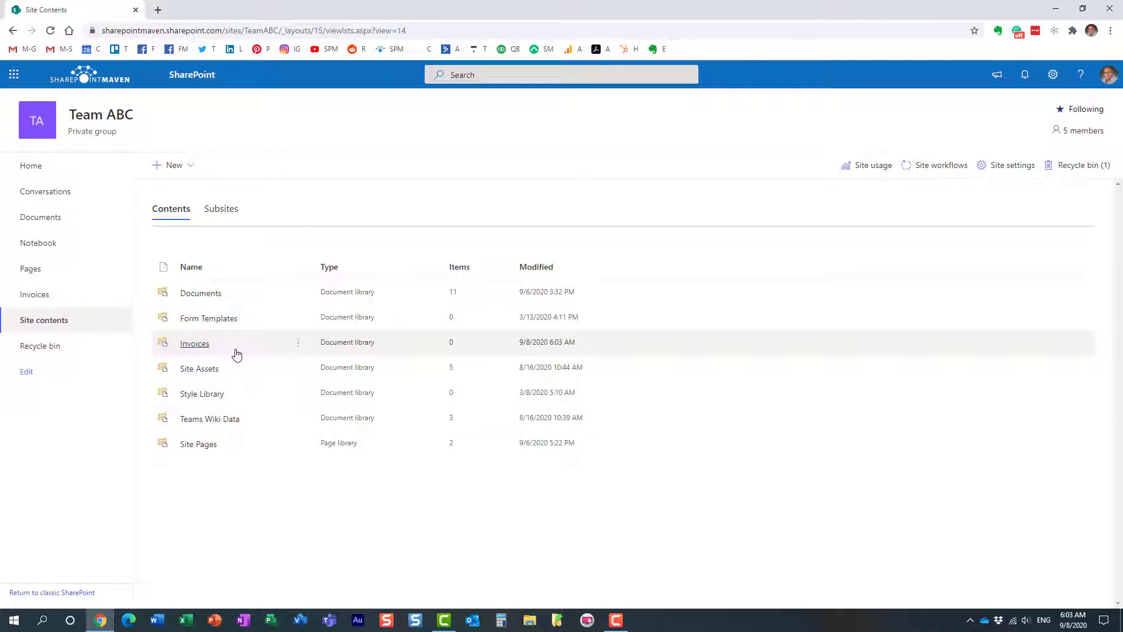
pyautogui.moveTo(252, 358)
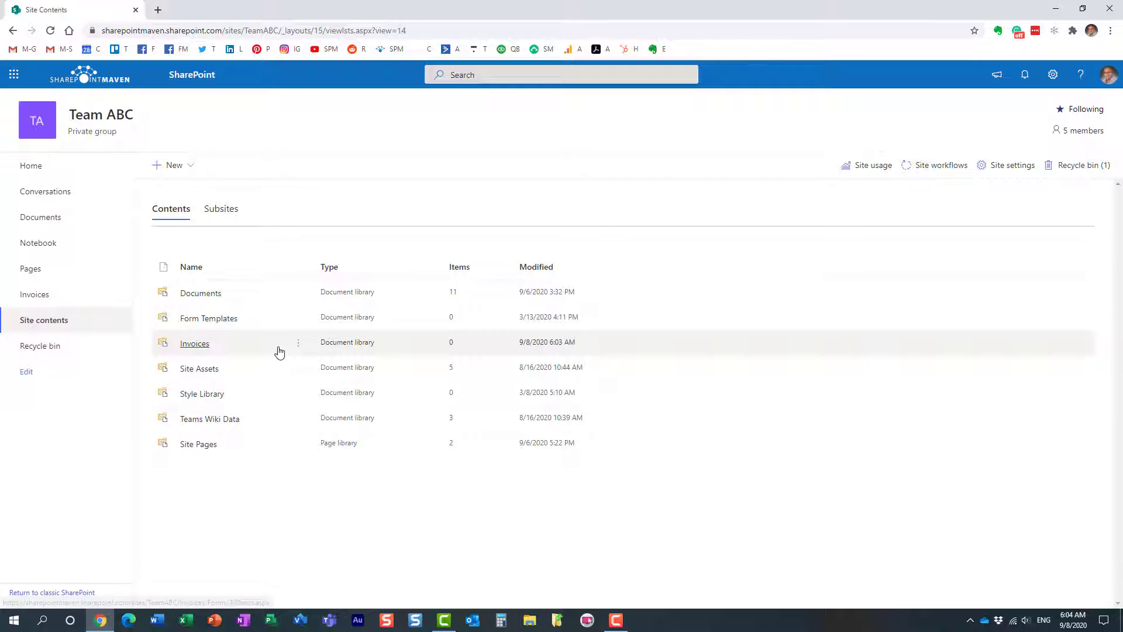
pyautogui.moveTo(219, 350)
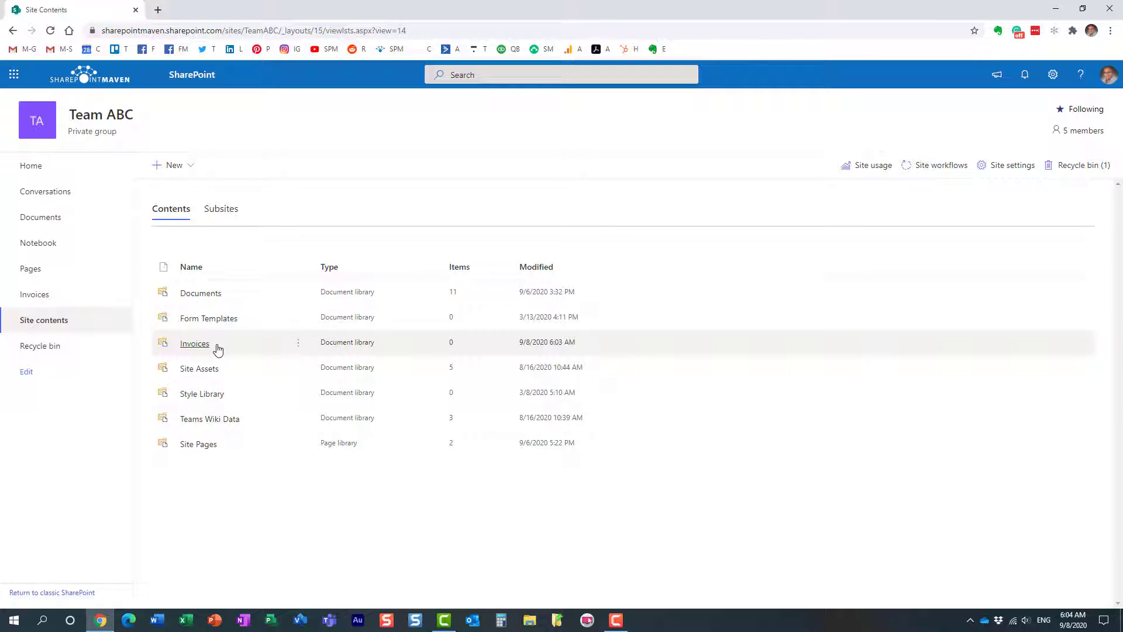
pyautogui.click(173, 165)
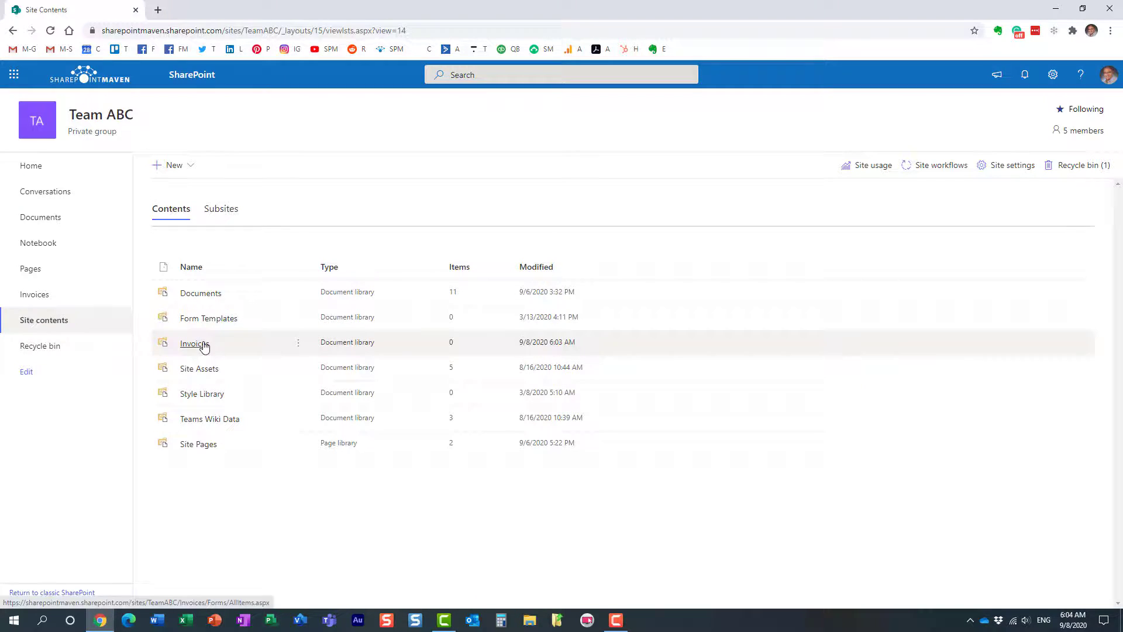
pyautogui.click(194, 343)
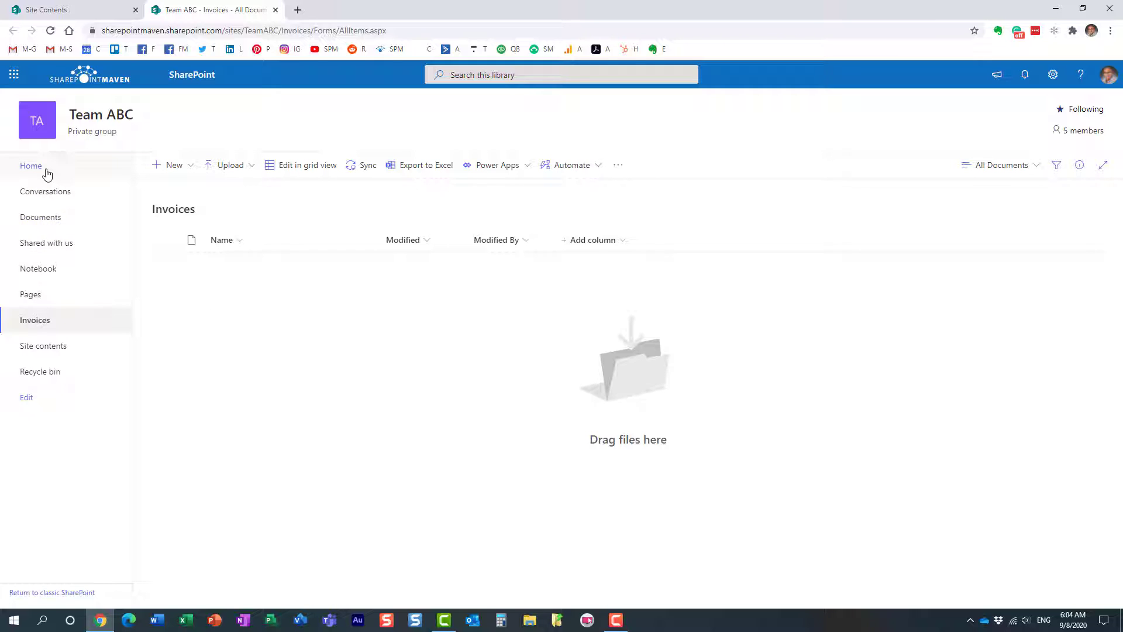
# Step: Go to the Team ABC home page, where Invoices now appears in navigation
pyautogui.click(30, 165)
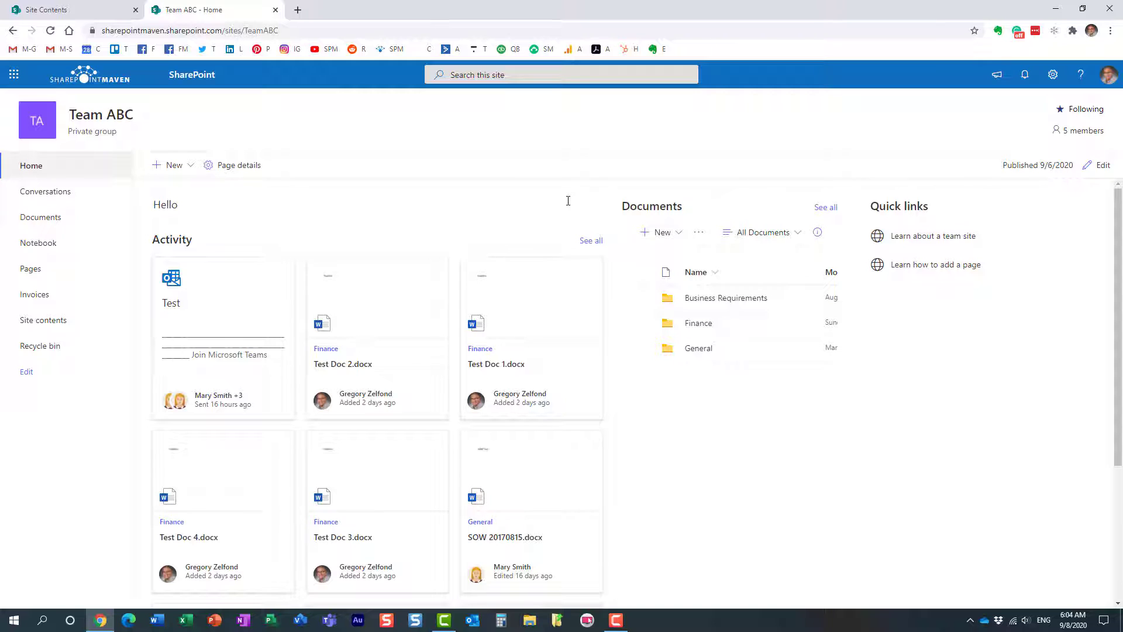
pyautogui.moveTo(544, 208)
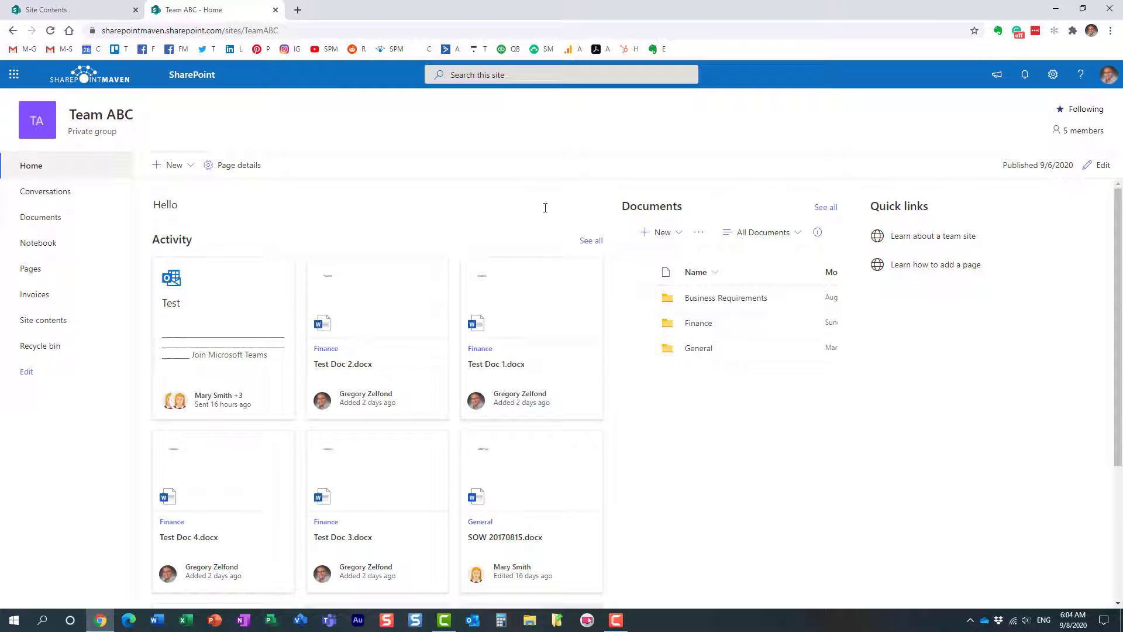